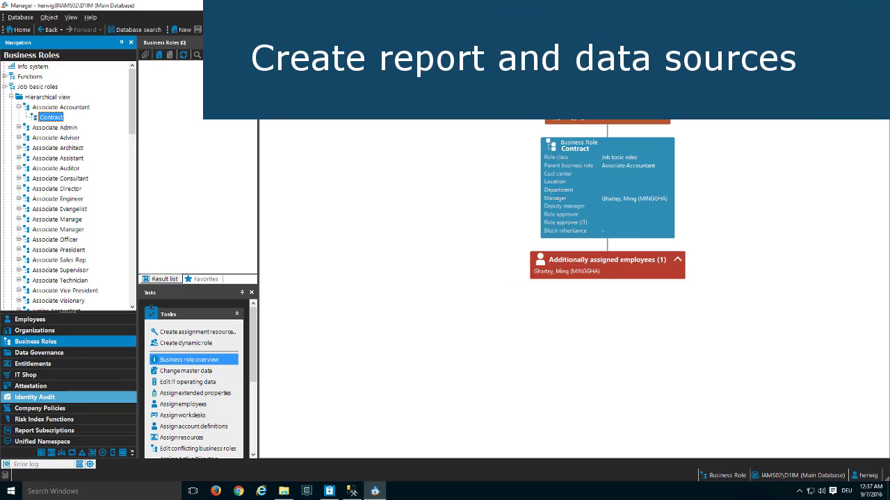
mouse_move(72, 406)
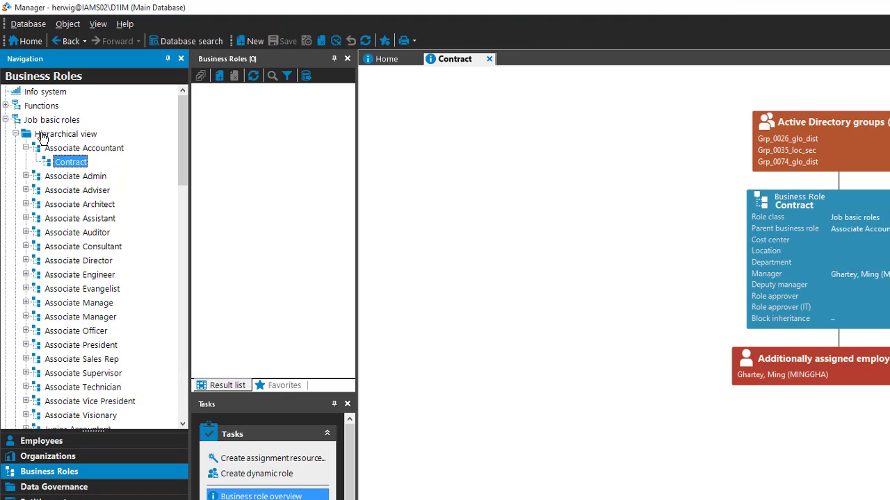
mouse_move(62, 223)
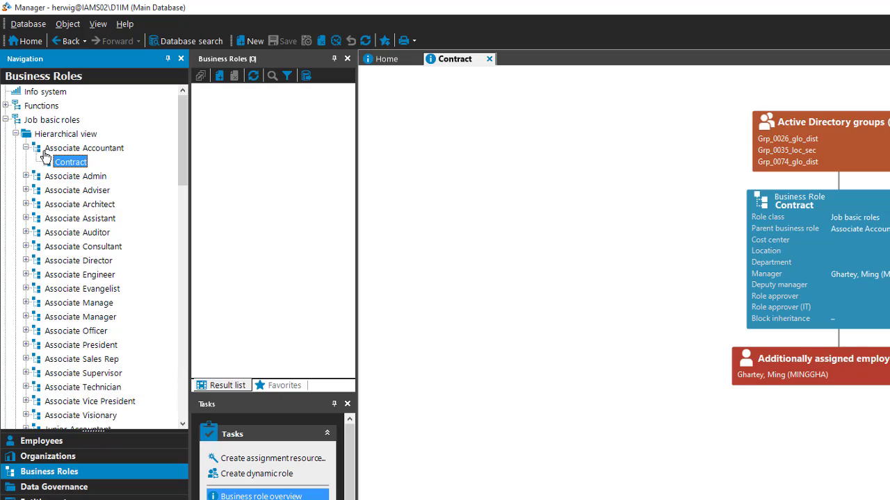
mouse_move(72, 154)
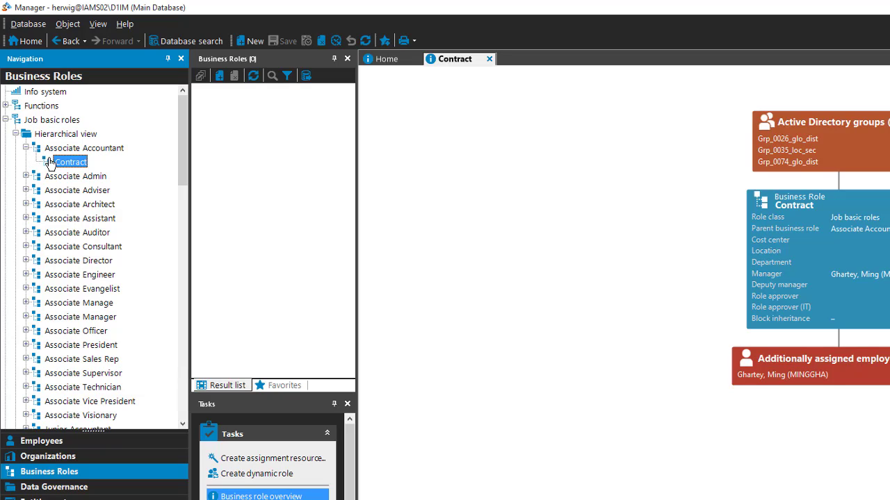
mouse_move(89, 174)
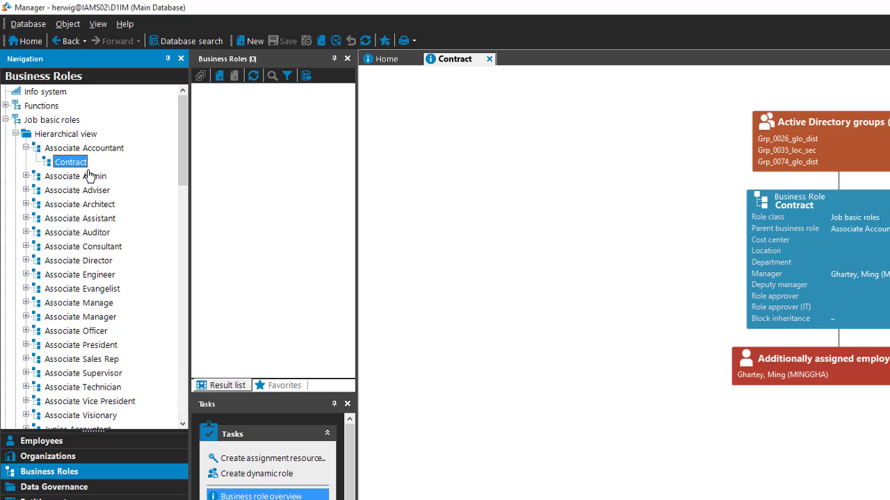
mouse_move(770, 178)
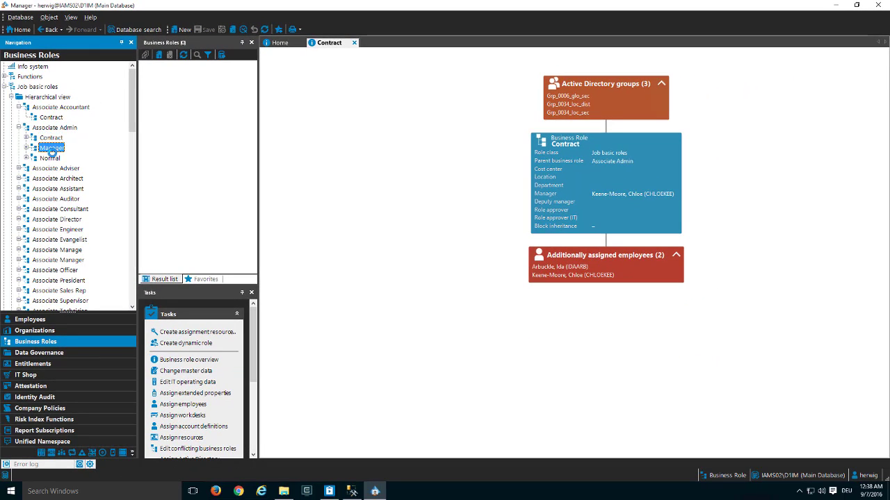
Step: Show the overview of another business role under Associate Admin in the navigation tree
click(52, 148)
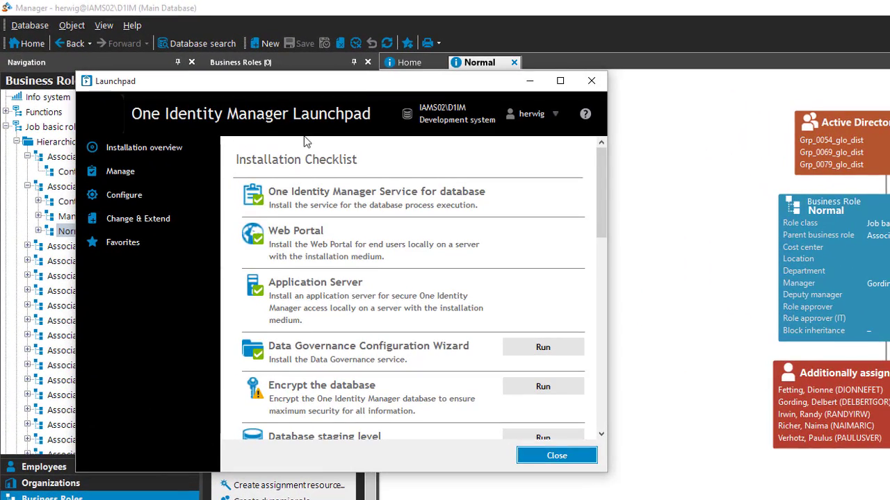
mouse_move(155, 159)
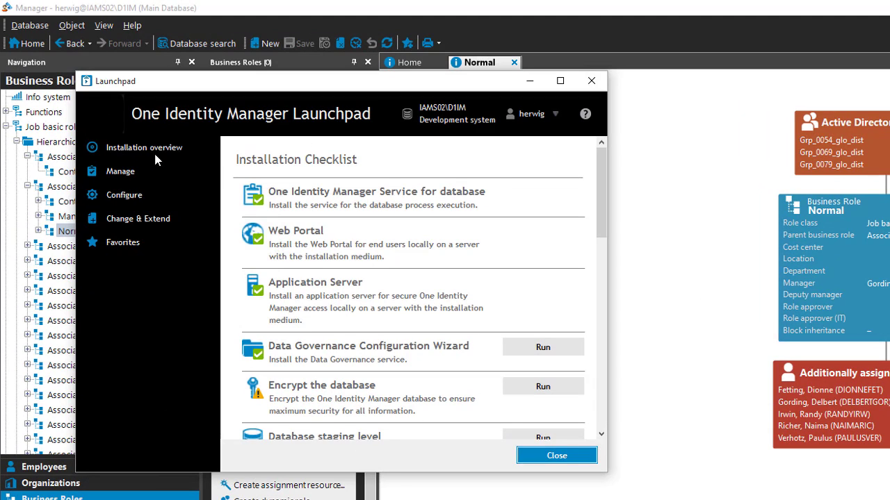
Step: From Launchpad's Configure section, run the 'Add or modify a report' task to start the Report Editor
click(119, 171)
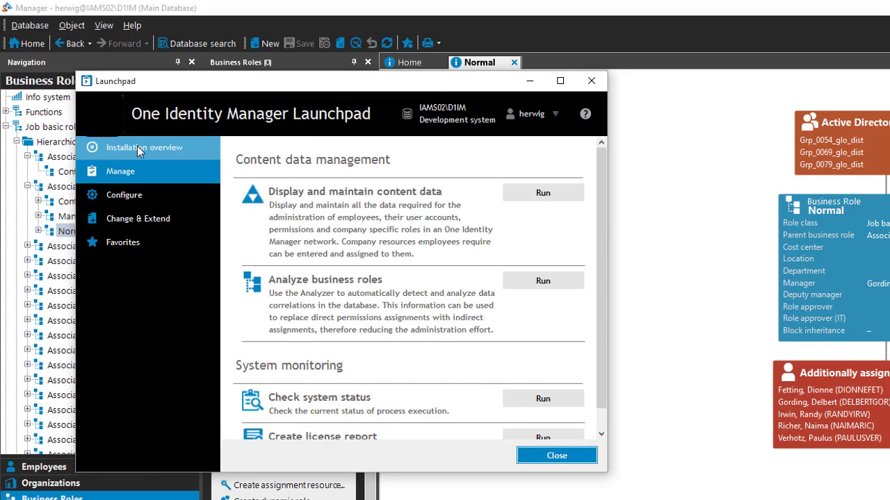
click(124, 195)
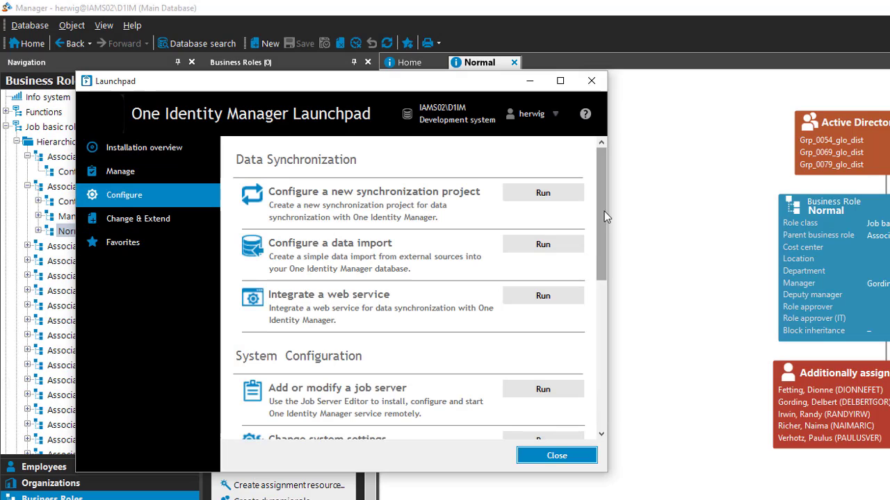
mouse_move(609, 219)
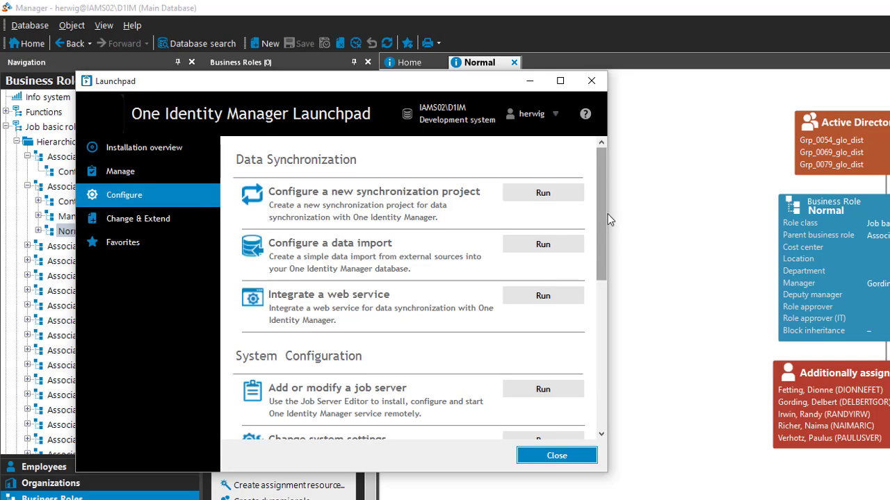
scroll(down, 3)
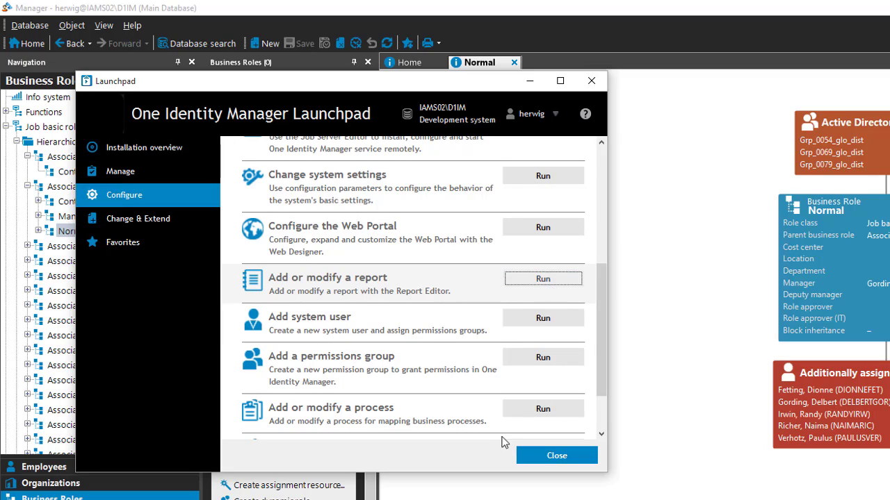
click(543, 278)
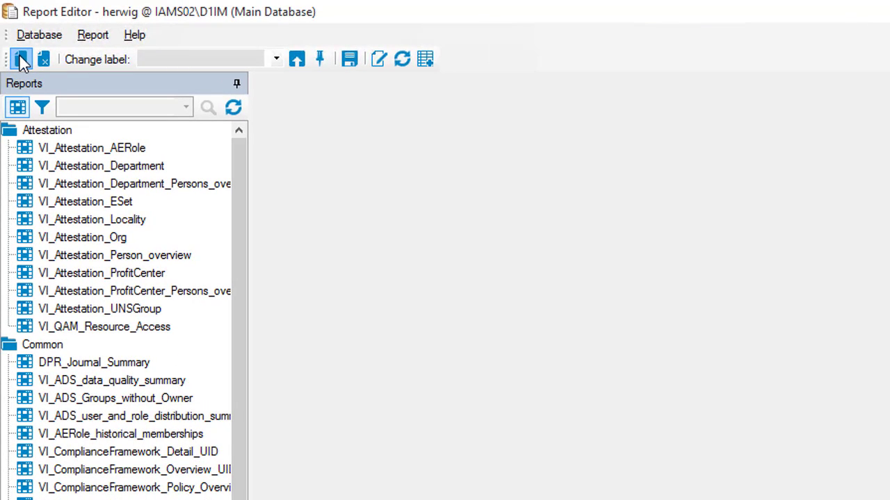
Step: Create a new report named CCC_JobTitleRoles_And_Members with display name 'Job title role overview'
click(21, 59)
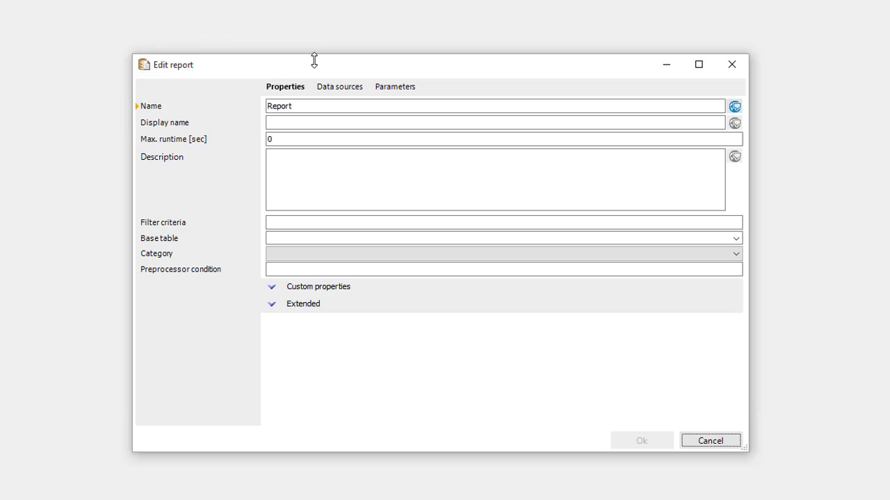
drag(314, 65, 314, 14)
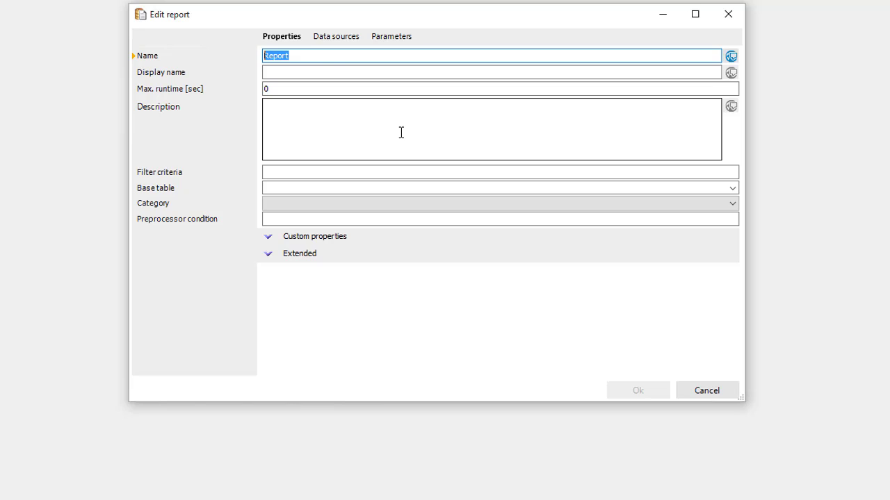
text(CCC_JobTitleRoles_And_Members)
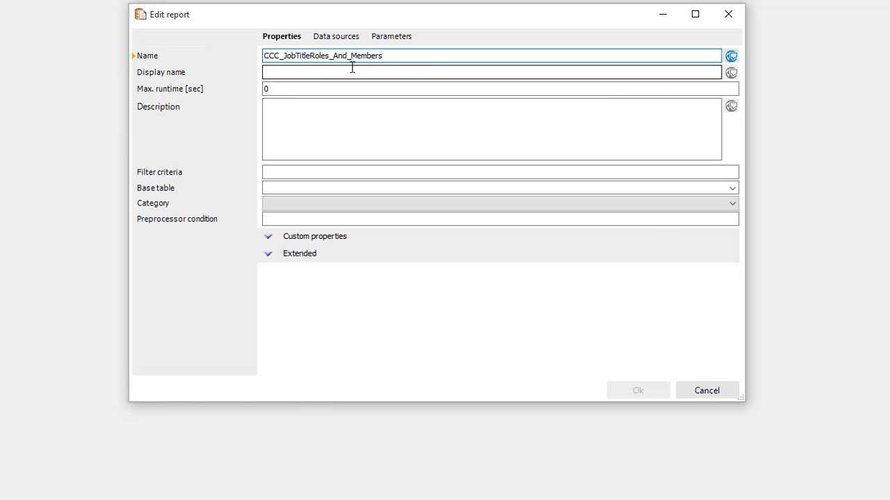
click(492, 72)
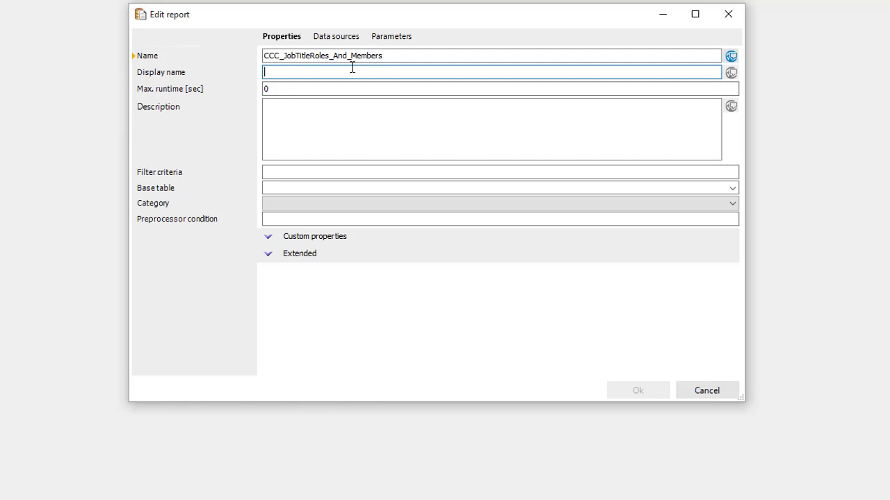
text(Job title role overview)
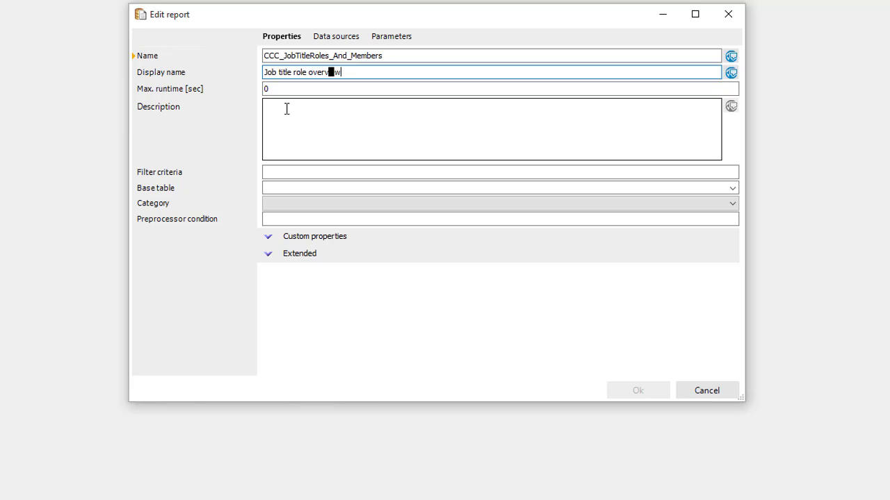
mouse_move(339, 103)
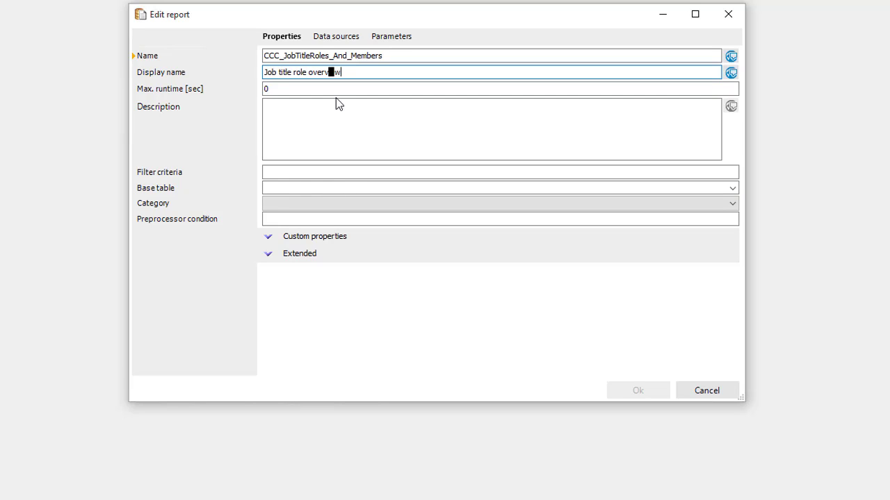
mouse_move(328, 92)
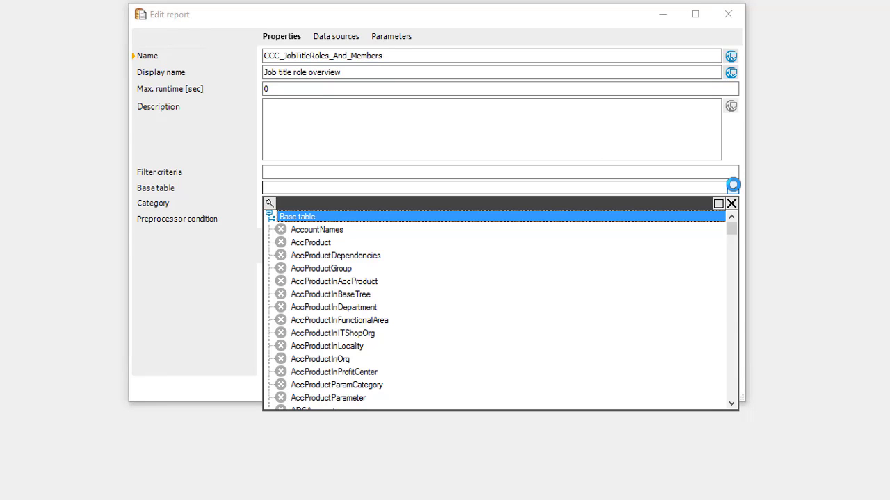
Step: Base the report on table Org and file it under the Common category
text(Org)
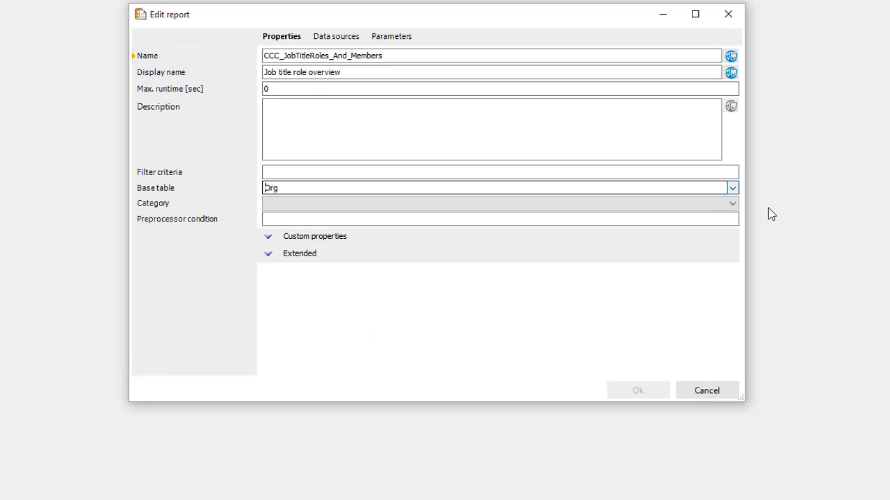
click(731, 203)
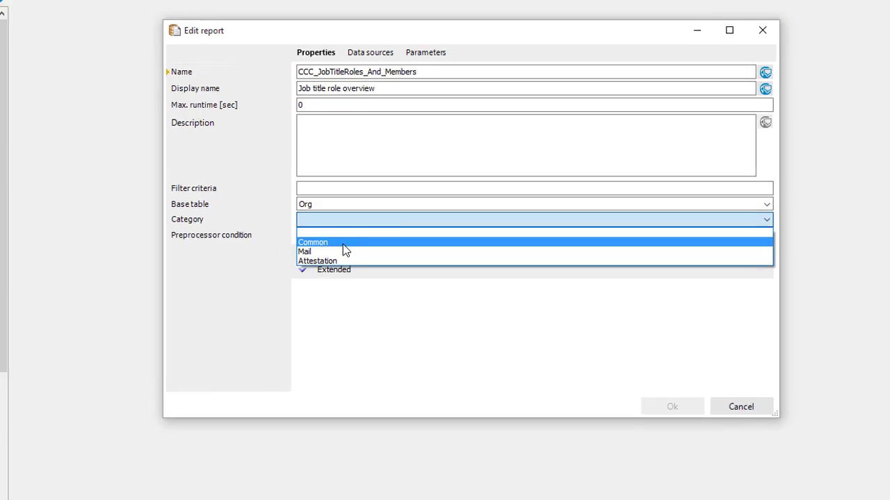
click(313, 242)
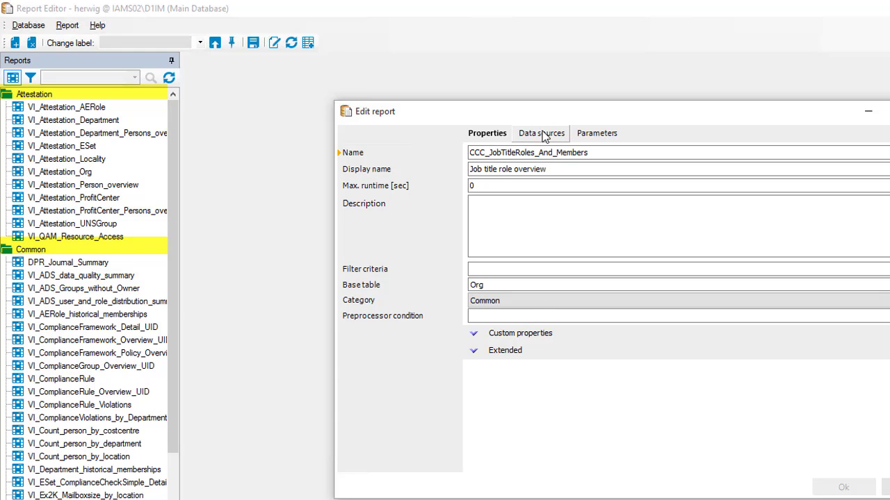
Step: Define the first data source JobTitleRoles on the Org table
click(541, 134)
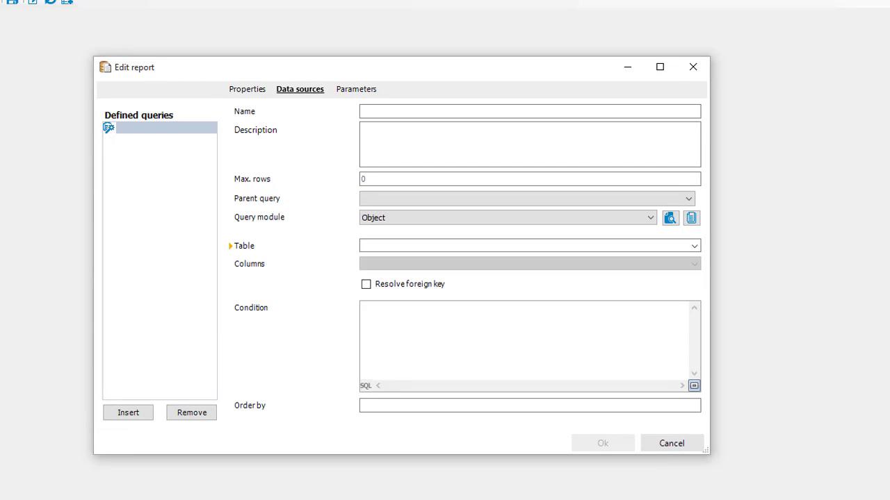
mouse_move(410, 118)
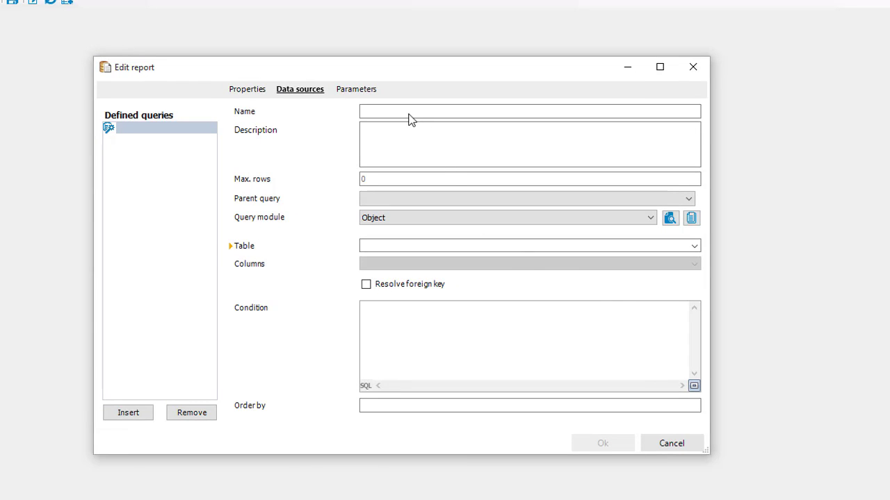
click(529, 112)
text(JobTitleRoles)
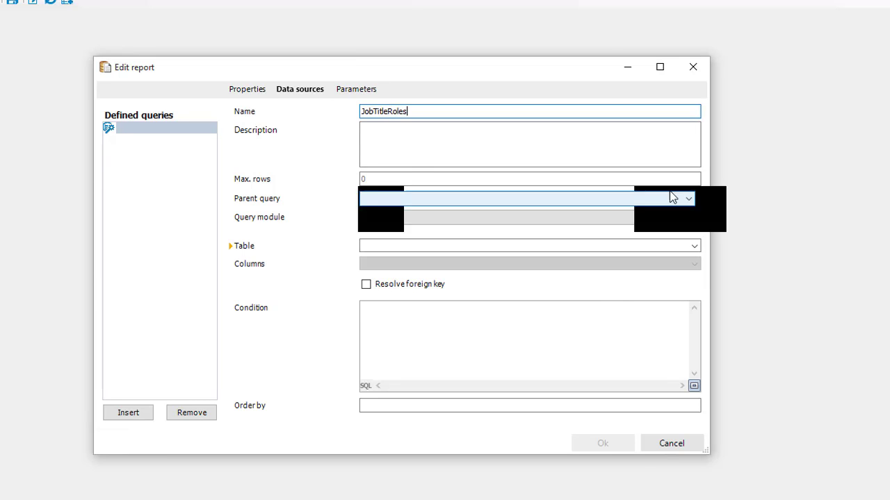
click(688, 197)
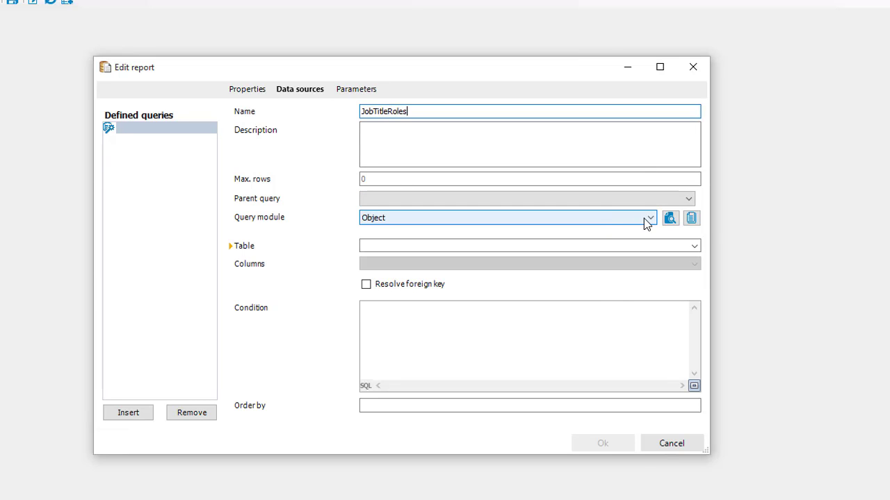
click(693, 244)
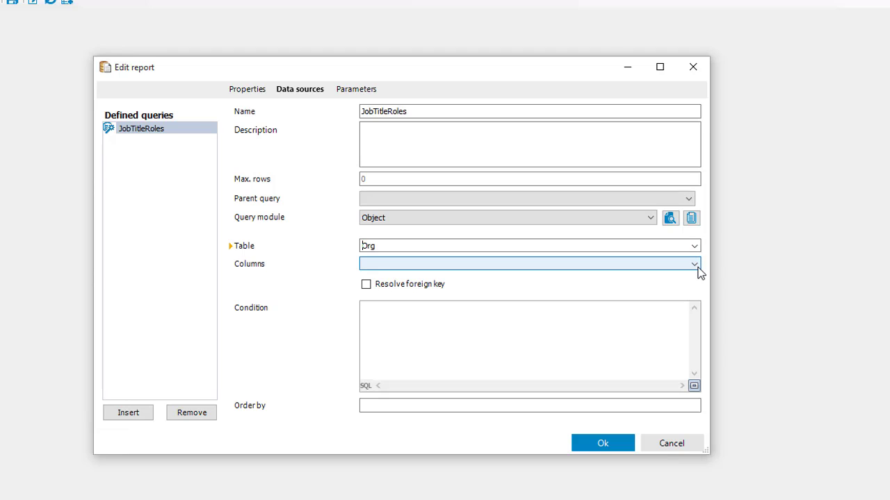
Step: Select the Description, FullPath, Ident_Org, UID_Org and person-head columns for JobTitleRoles
click(694, 264)
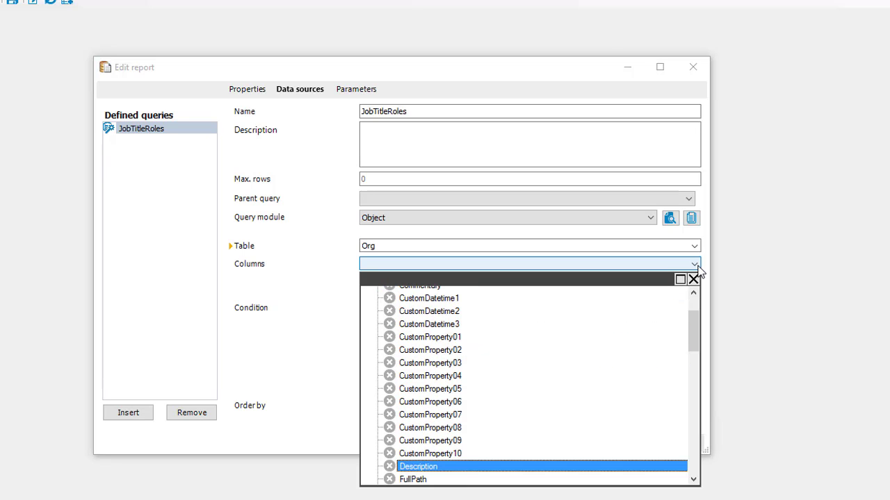
click(389, 465)
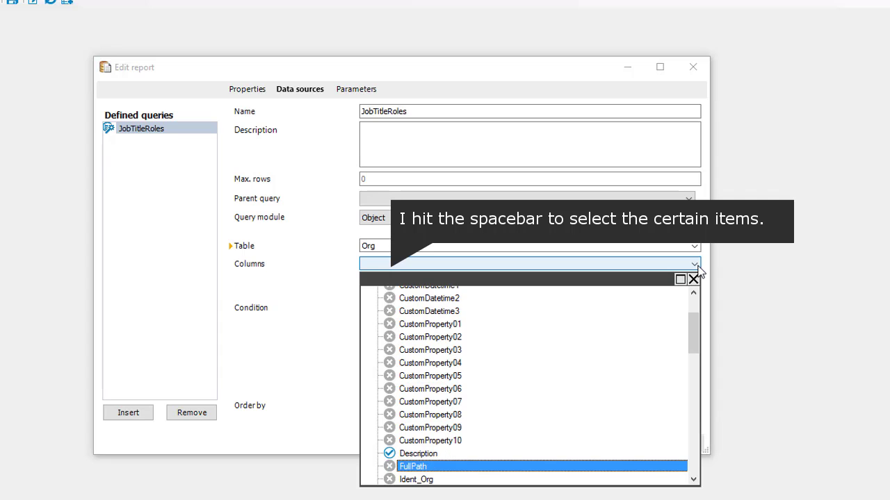
key(space)
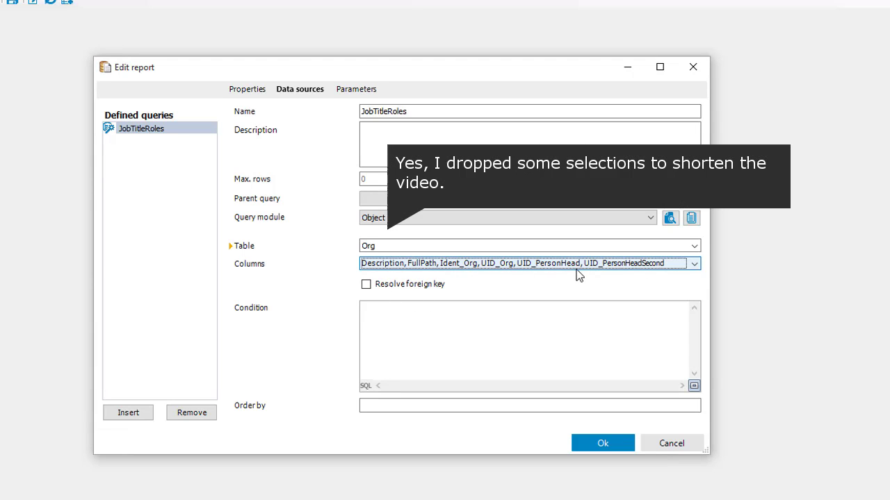
click(367, 283)
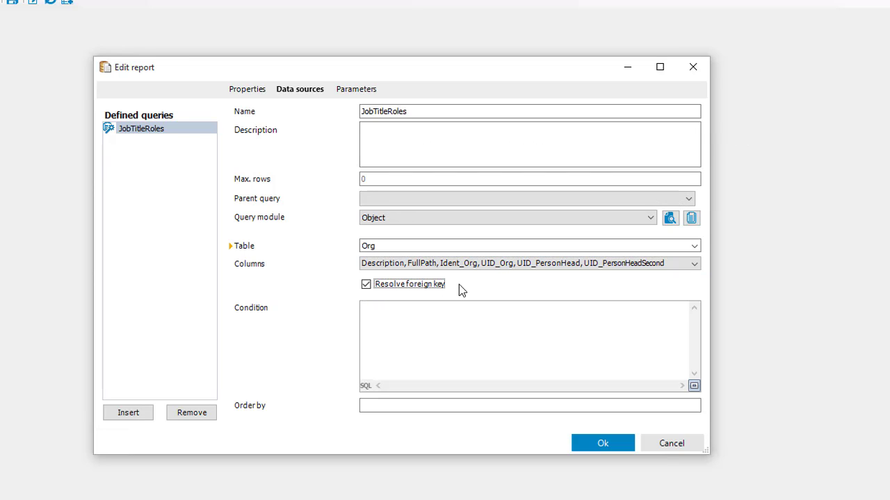
mouse_move(470, 272)
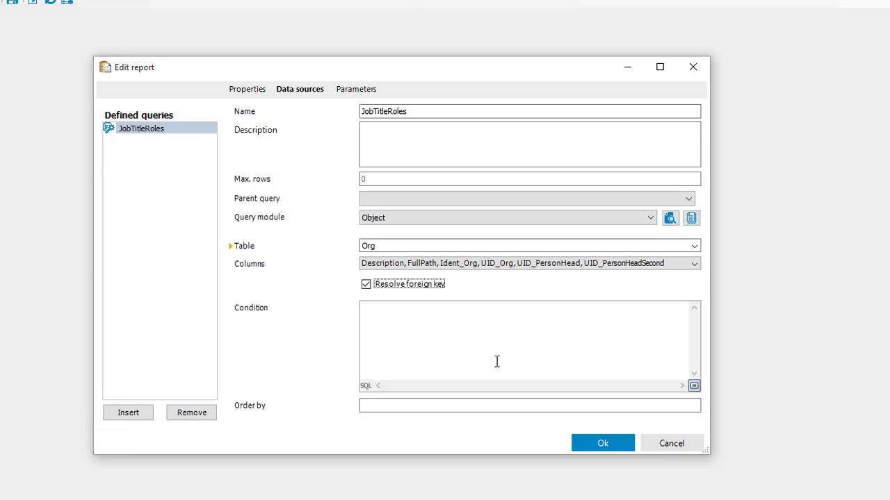
mouse_move(433, 292)
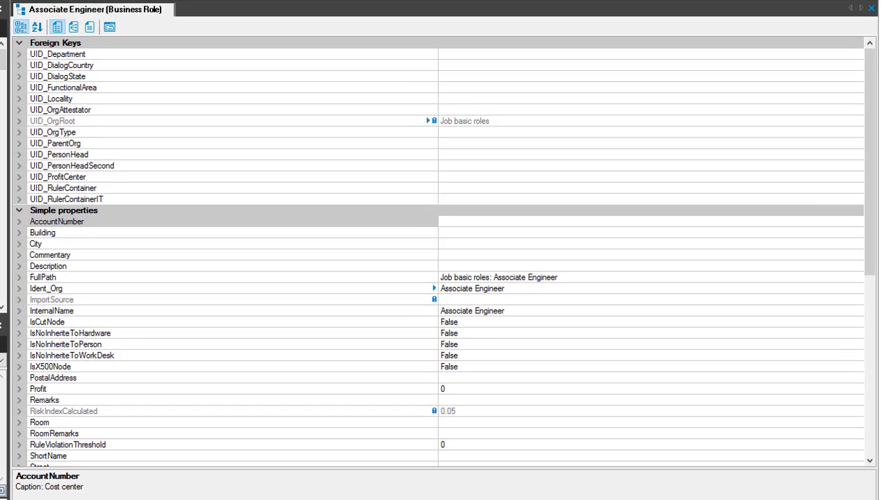
Step: Highlight the business role properties pointing to the Job basic roles root in Object Browser
click(42, 278)
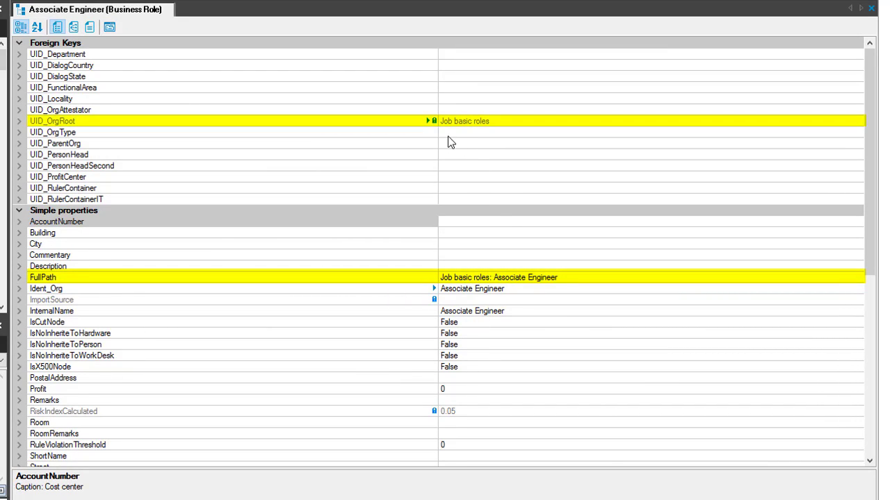
mouse_move(100, 131)
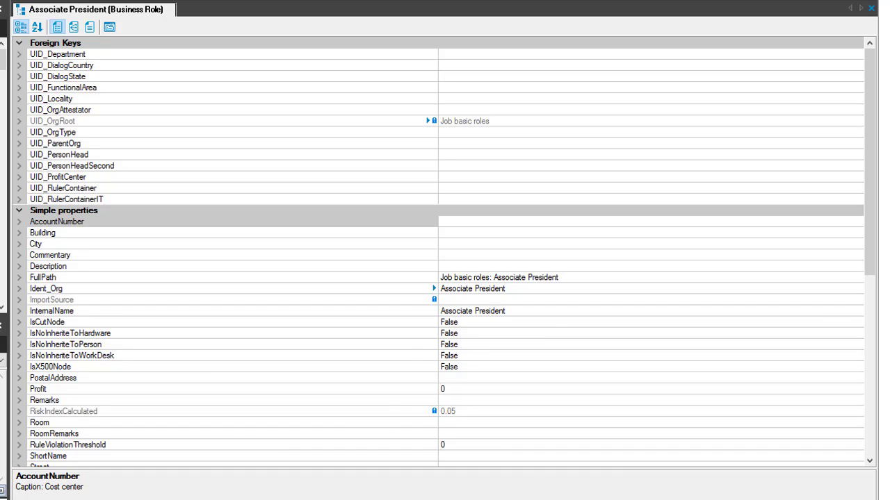
mouse_move(147, 147)
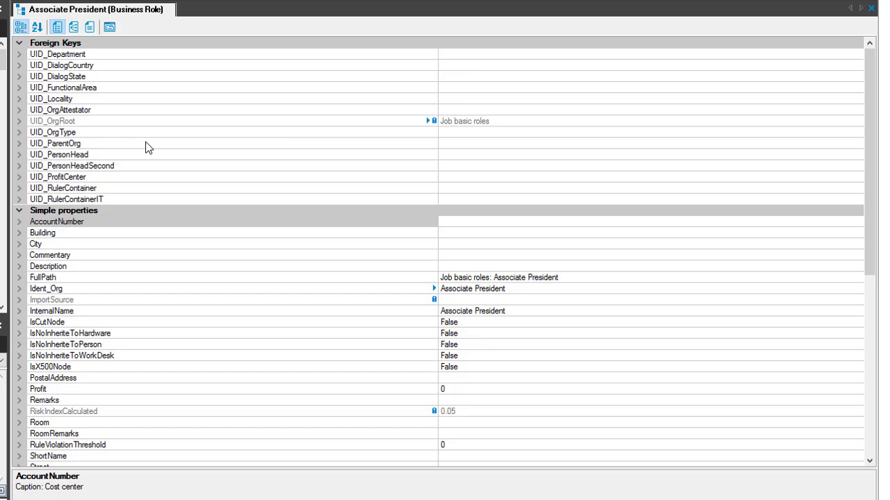
mouse_move(146, 487)
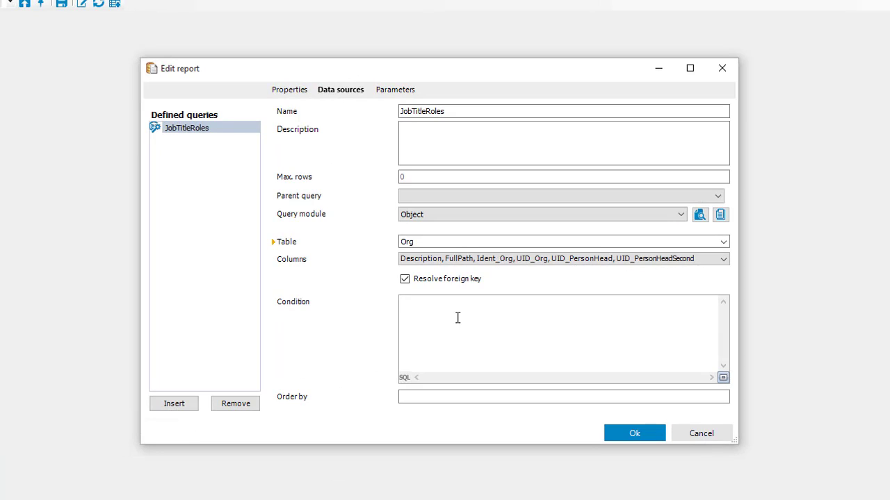
Step: Add condition uid_orgroot IN (select uid_orgroot from orgroot where ident_orgroot = 'Job Basic Roles') and preview the rows
text(uid_orgroot)
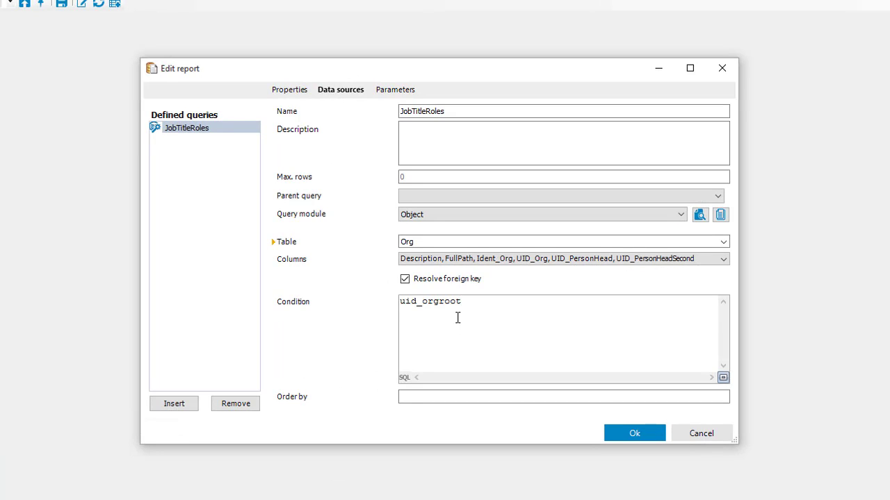
text(in ()
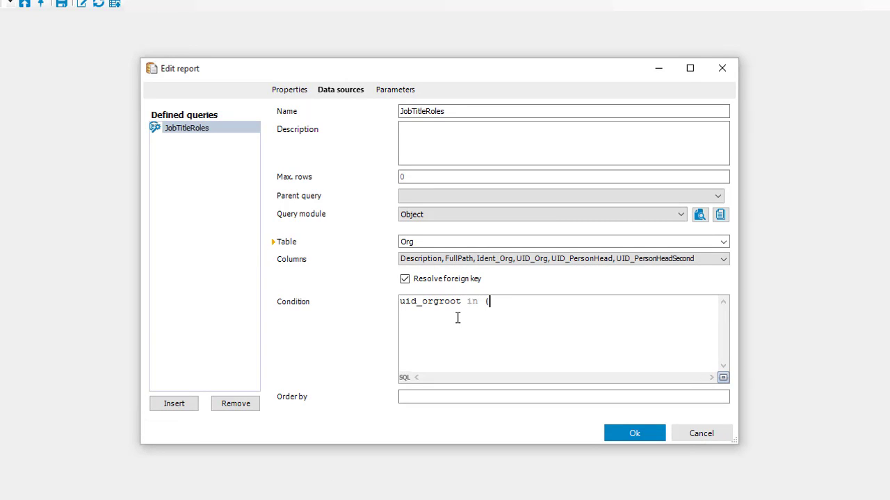
text(select uid_orgroot)
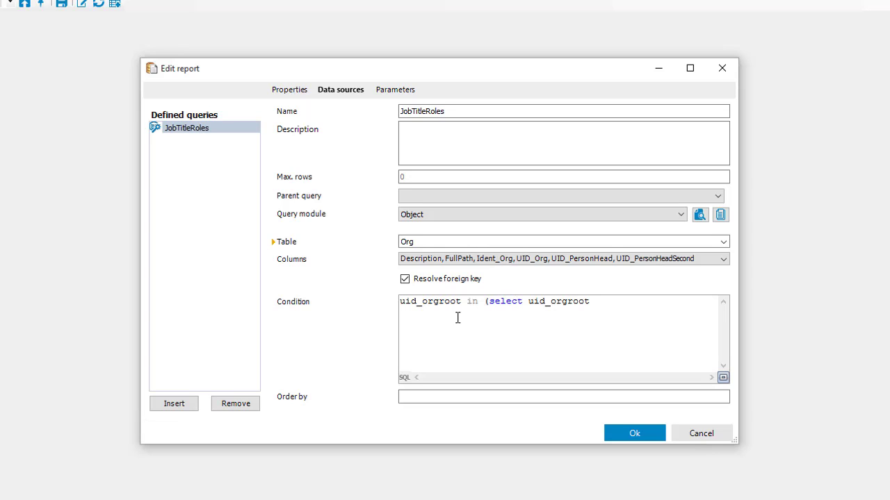
text(from orgroot whe)
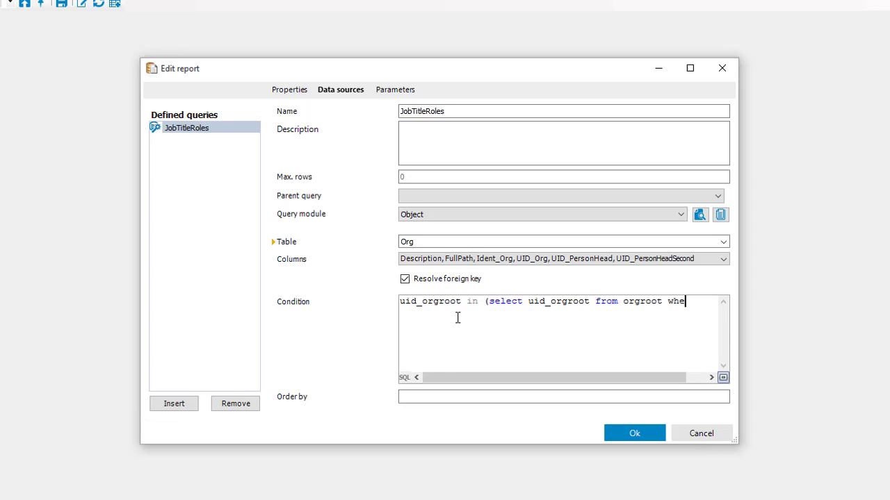
text(ident_orgroot =)
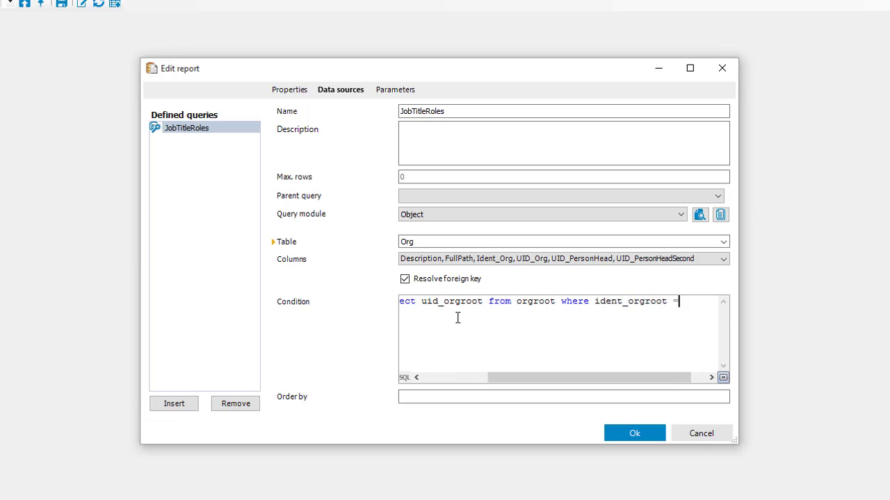
text('')
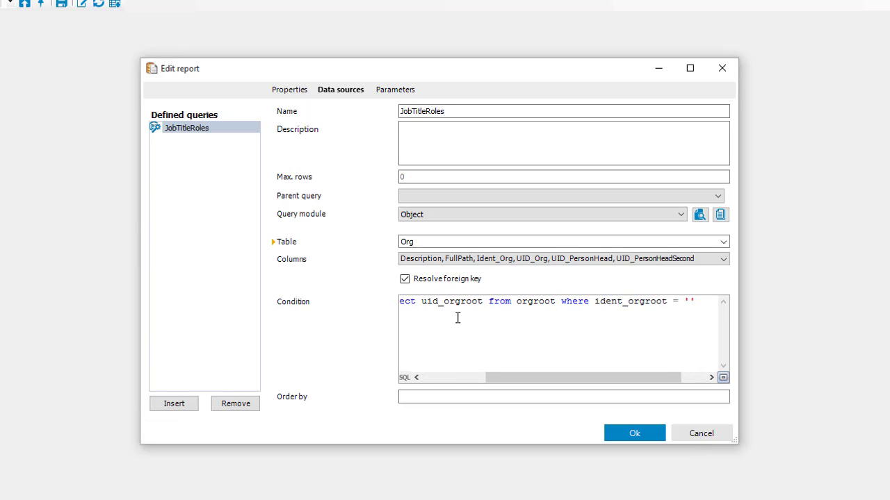
text())
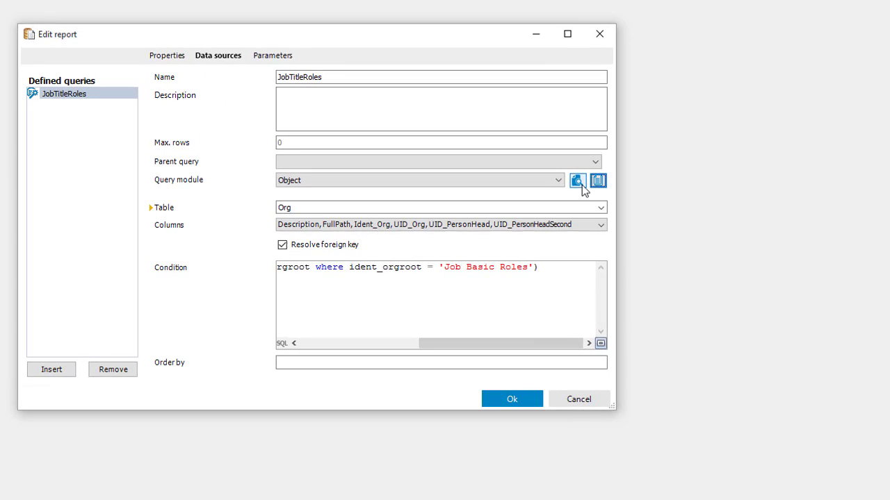
click(578, 181)
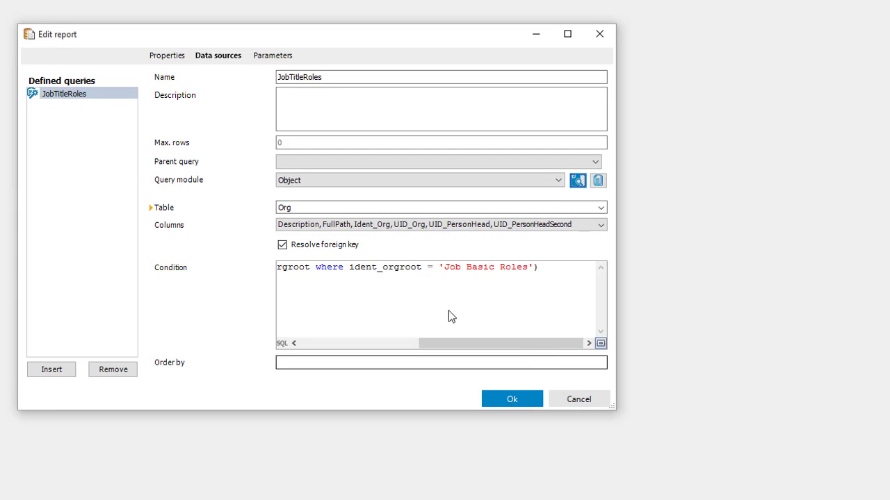
Step: Insert a second, empty data source into the report
click(50, 369)
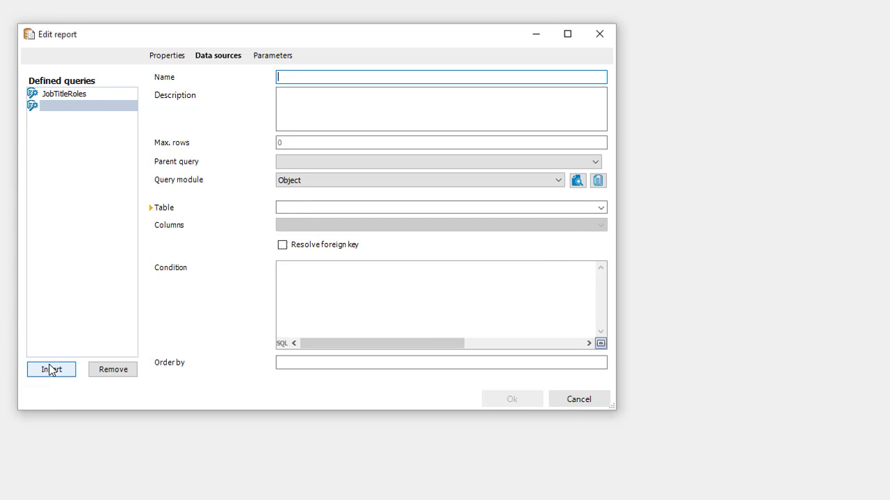
mouse_move(413, 447)
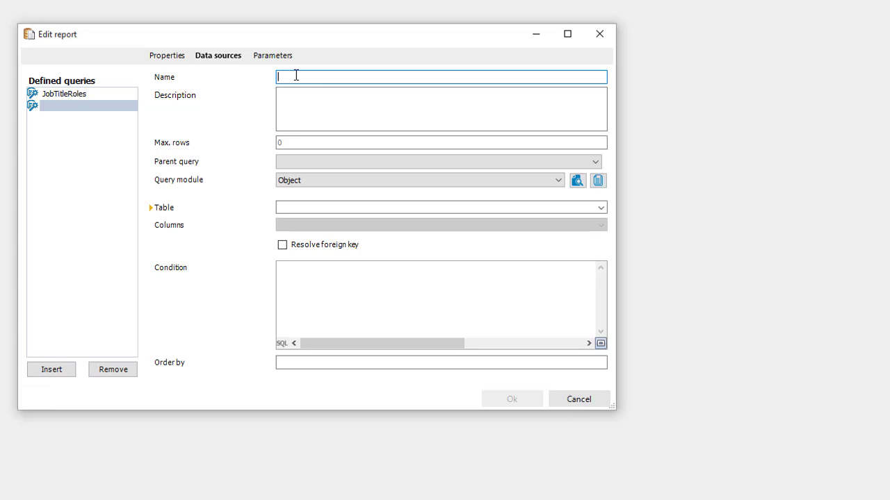
Step: Define PersonInOrg on the PersonInOrg table with UID_Org and UID_Person, resolving foreign keys
text(PersonInOrg)
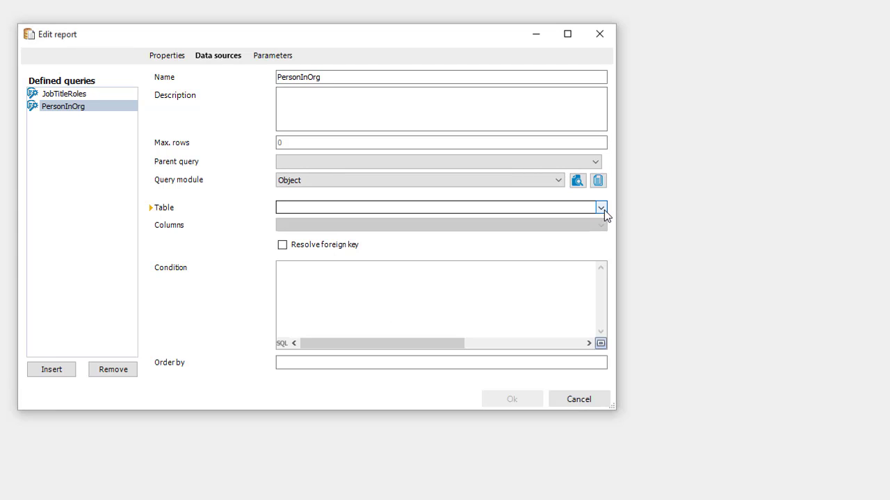
click(601, 207)
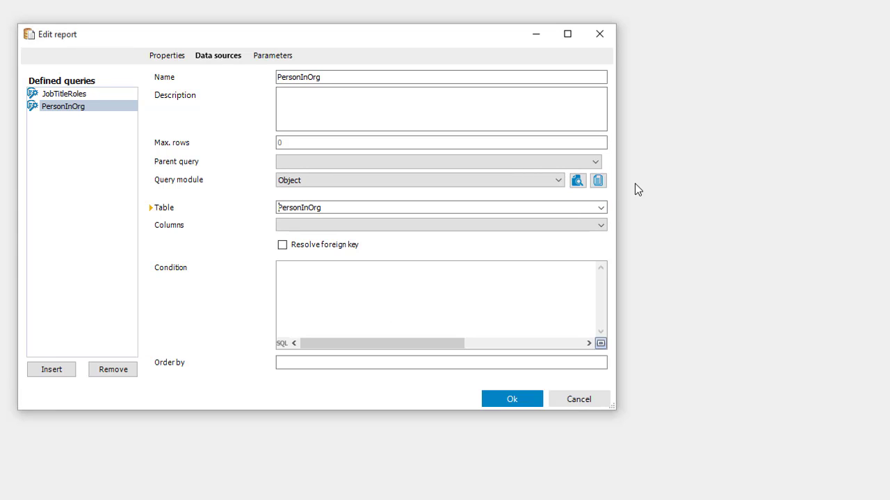
click(596, 226)
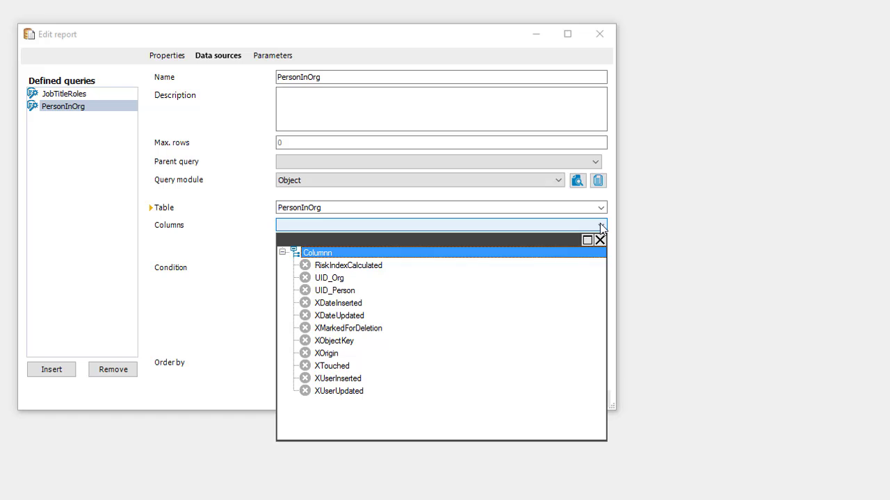
click(333, 290)
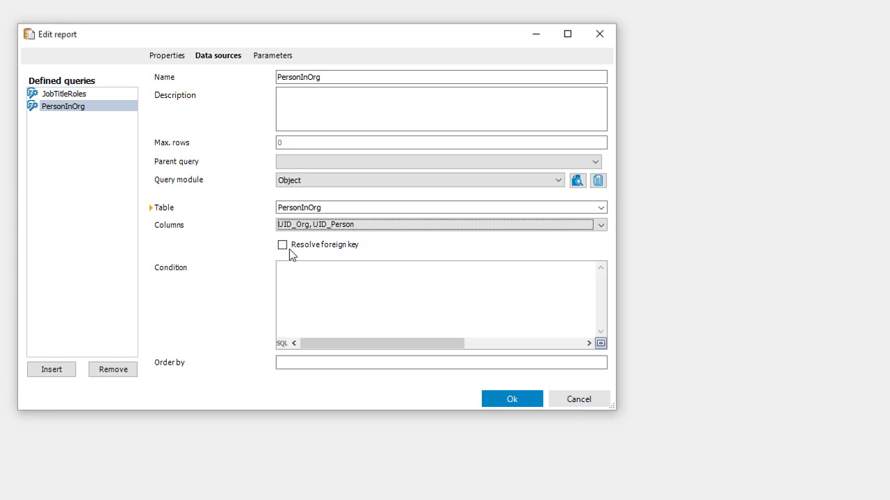
click(283, 245)
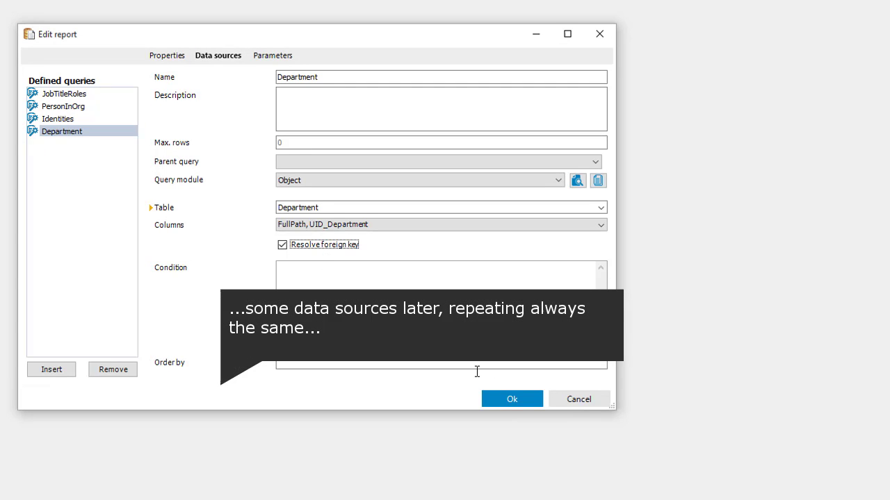
mouse_move(114, 298)
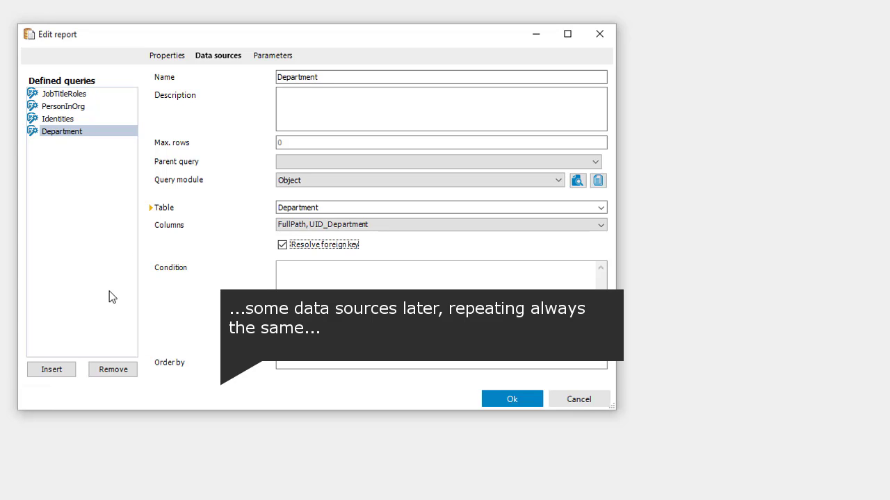
Step: Insert a fifth data source and begin naming it ADgroupInOrg
click(52, 370)
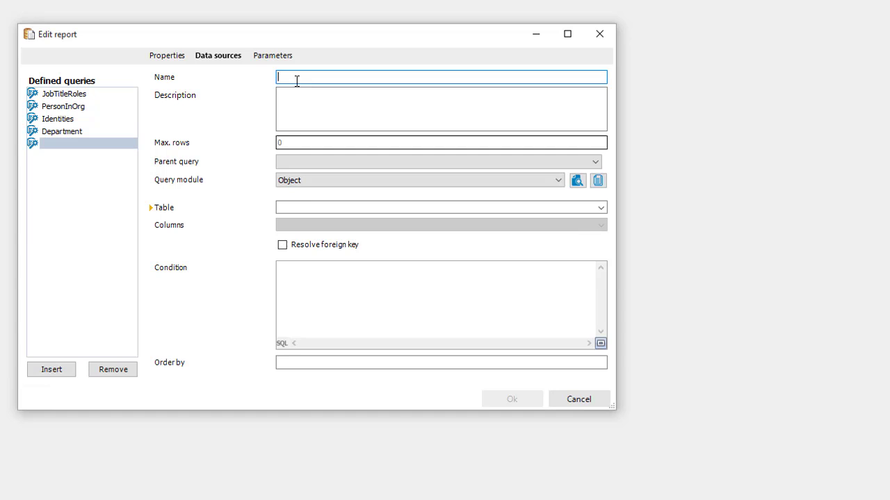
text(A)
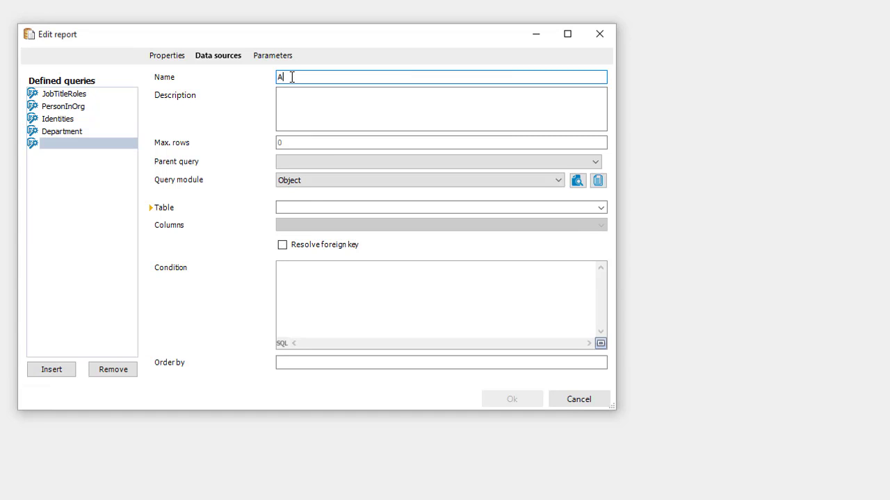
text(DgroupInOrg)
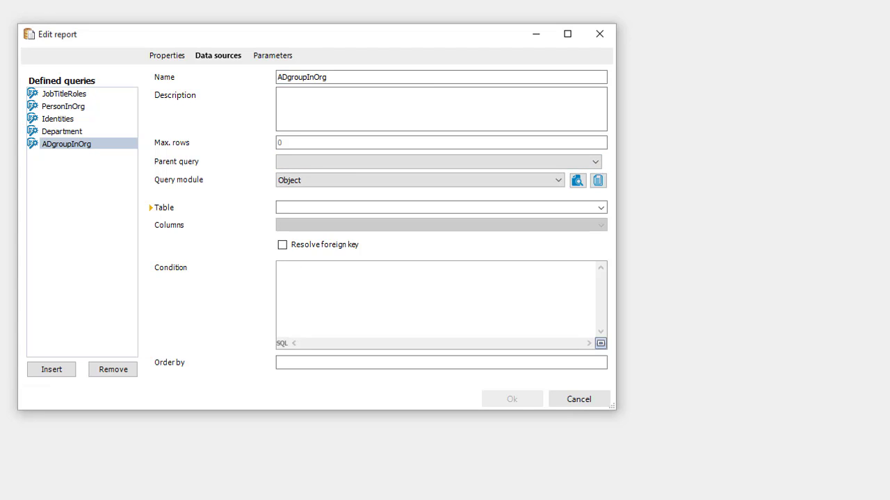
mouse_move(236, 410)
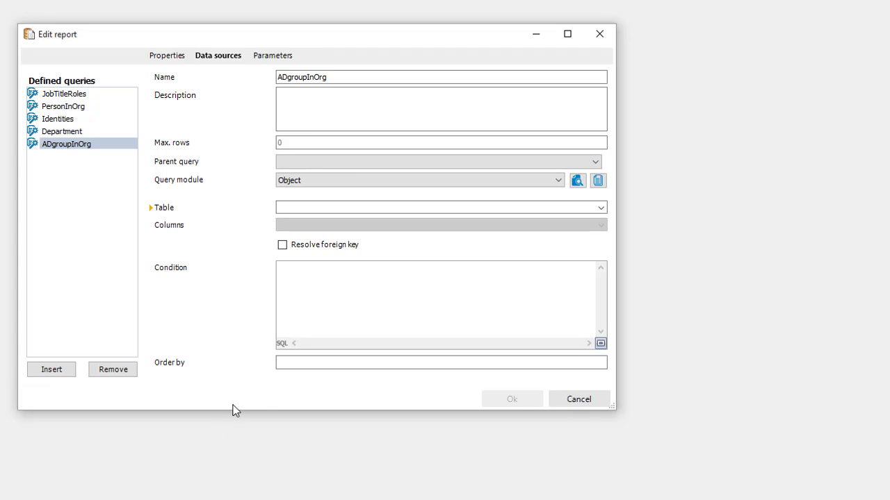
mouse_move(330, 192)
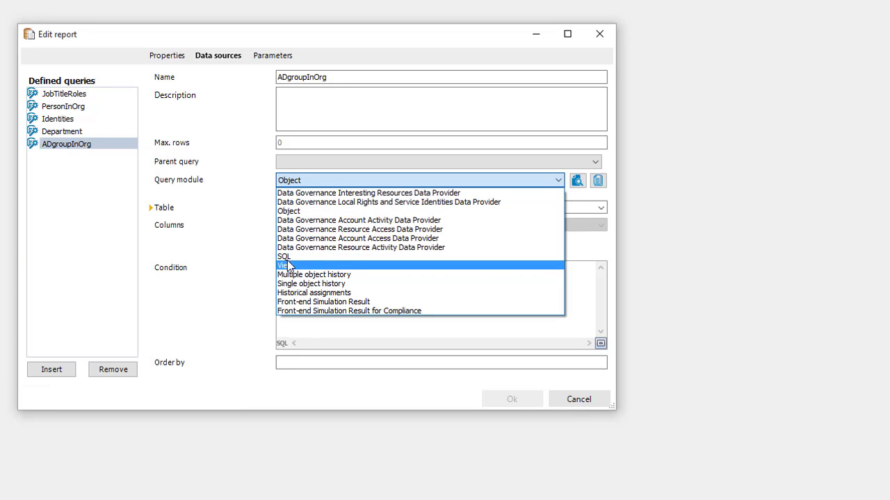
Step: Make ADgroupInOrg a plain SQL query joining AD groups to orgs, preview it, and accept the data sources
click(284, 256)
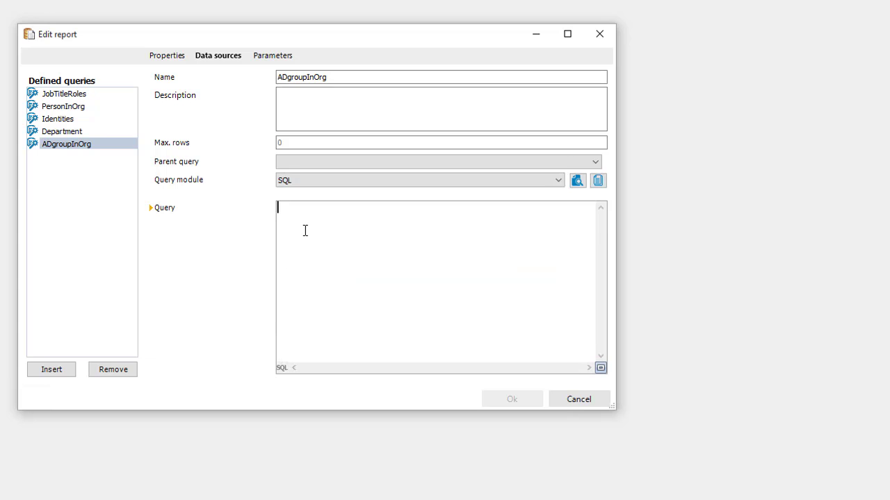
click(578, 181)
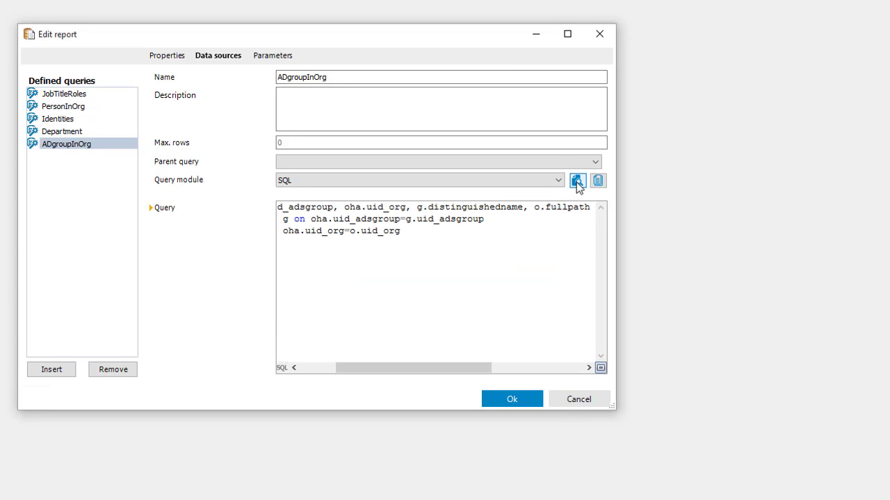
click(578, 181)
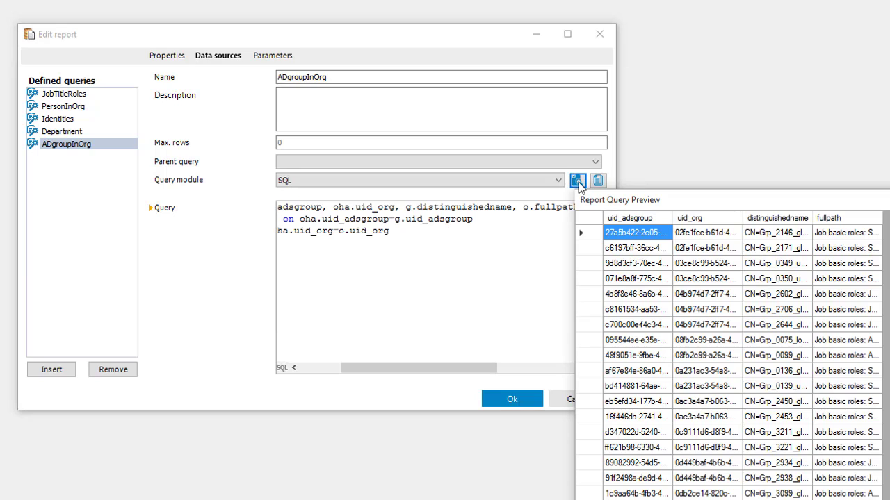
mouse_move(832, 248)
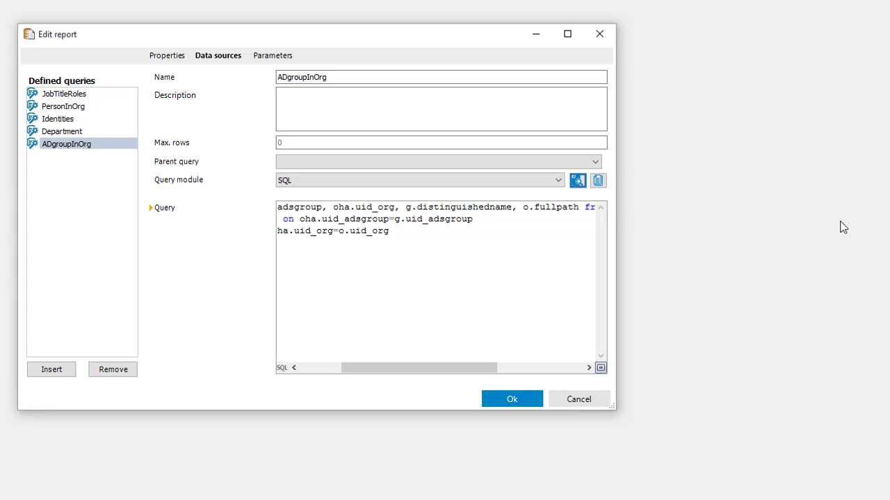
click(578, 181)
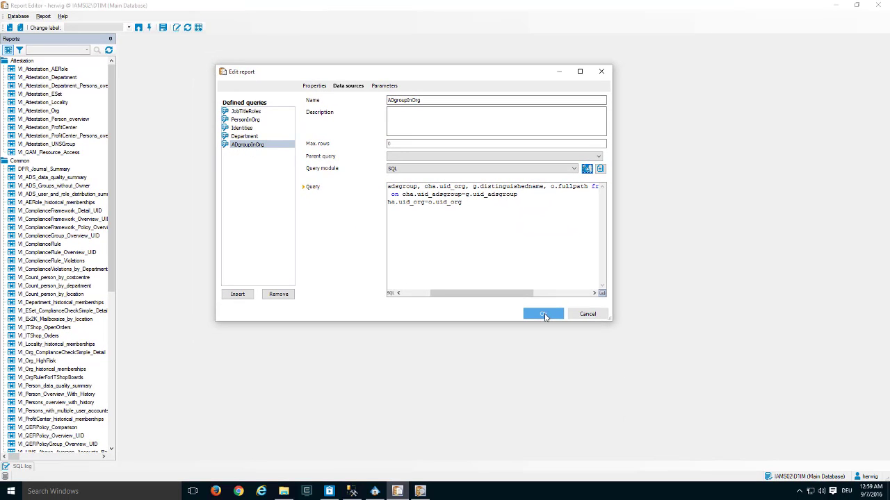
click(542, 314)
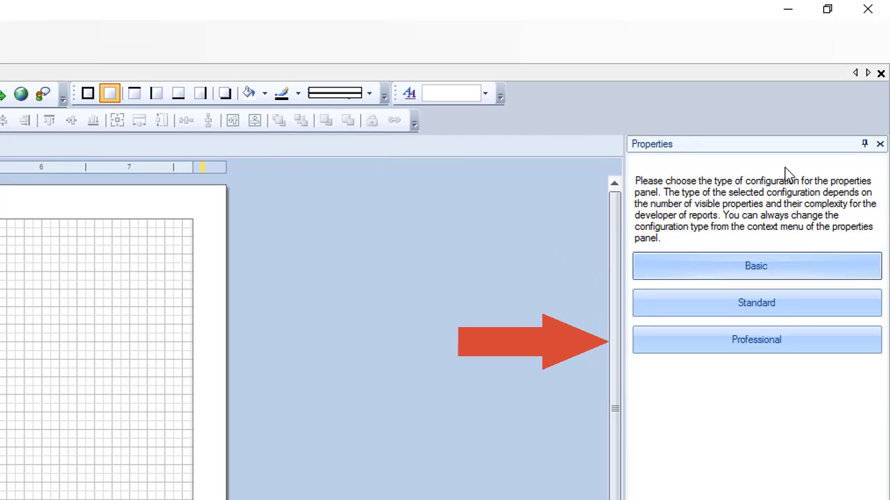
mouse_move(756, 266)
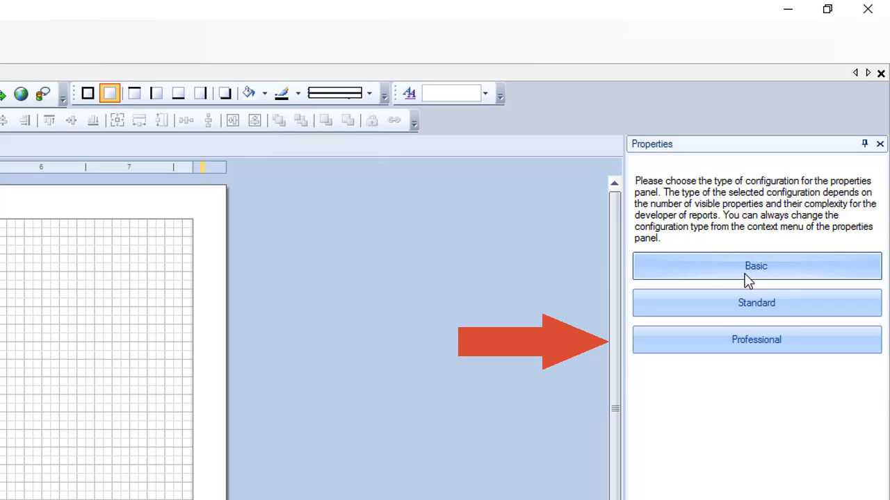
mouse_move(736, 321)
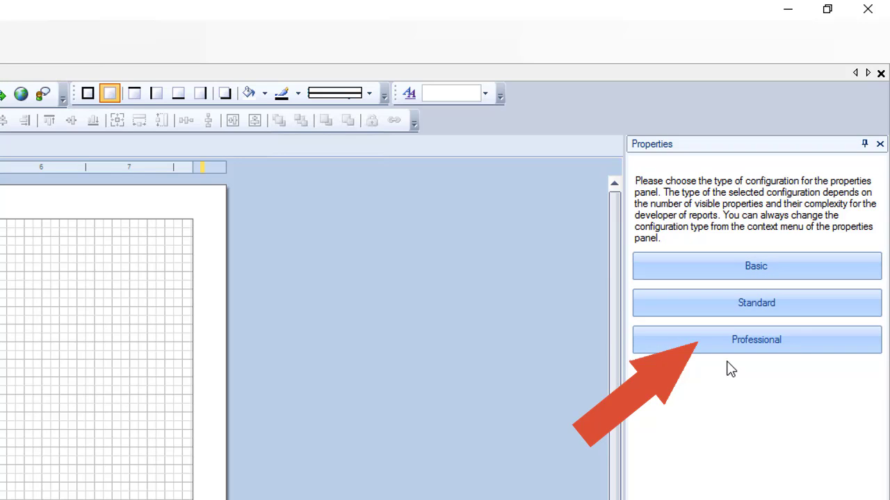
Step: Switch the designer's Properties panel to the Professional level
click(756, 340)
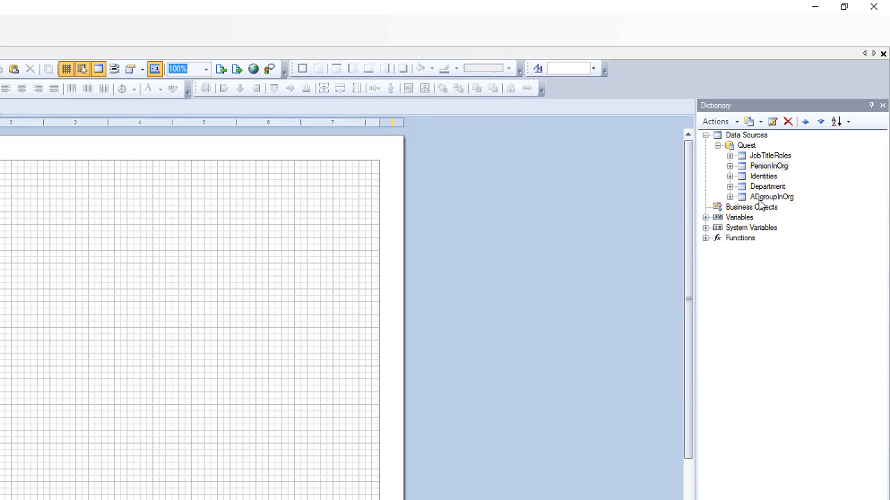
mouse_move(776, 206)
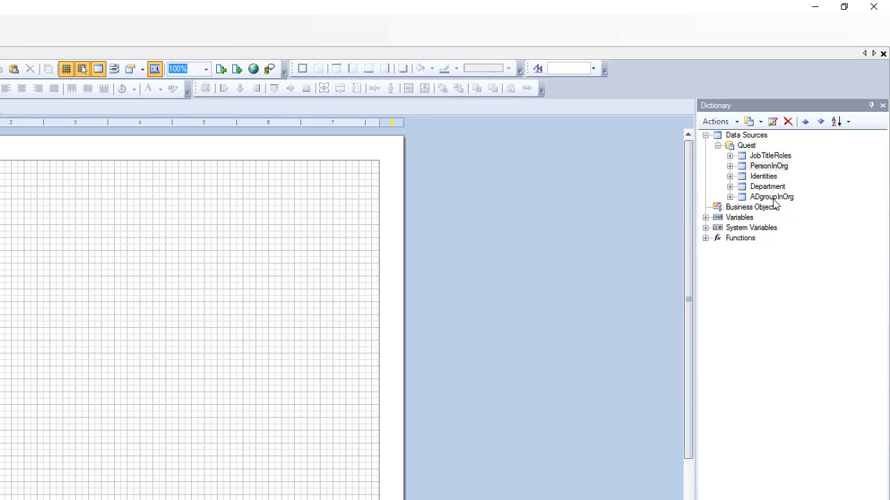
Step: Create relation Role2PersonMember with parent JobTitleRoles and child PersonInOrg under the Quest category
click(745, 146)
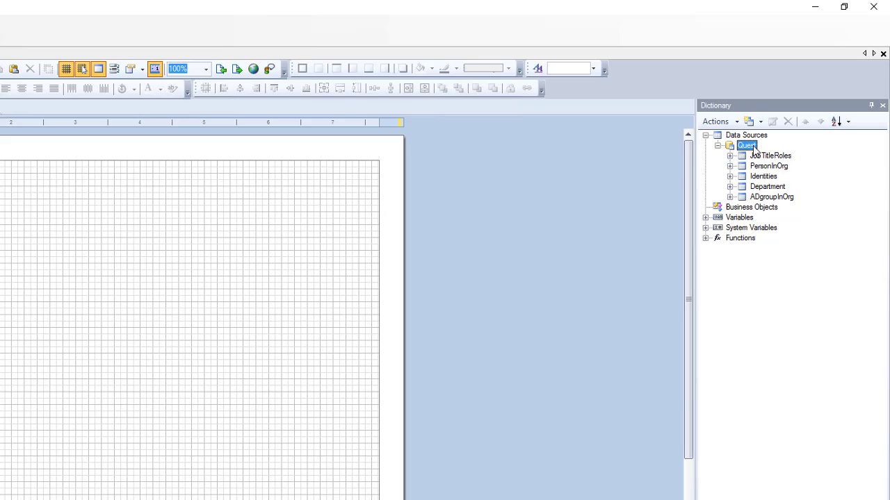
right_click(748, 146)
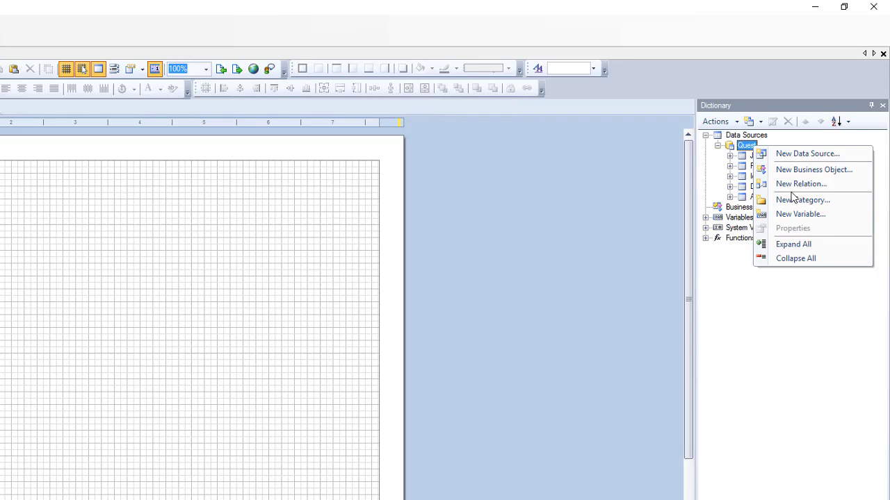
click(801, 184)
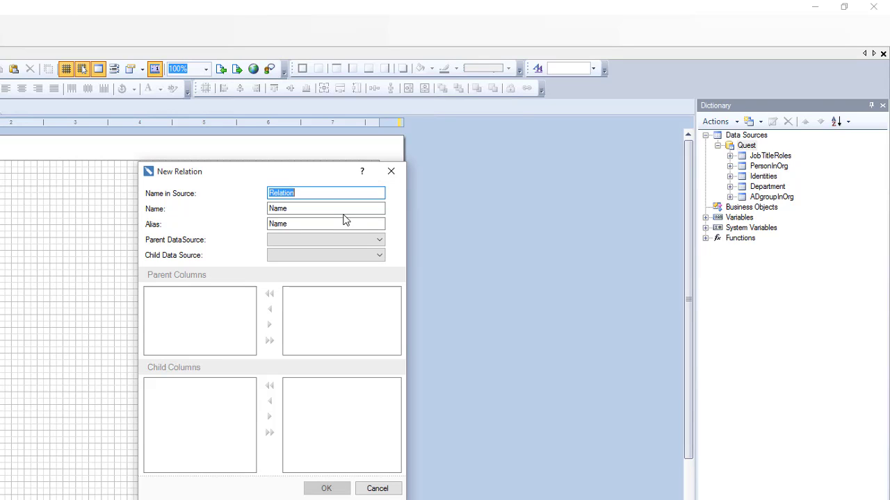
text(Role2PersonMember)
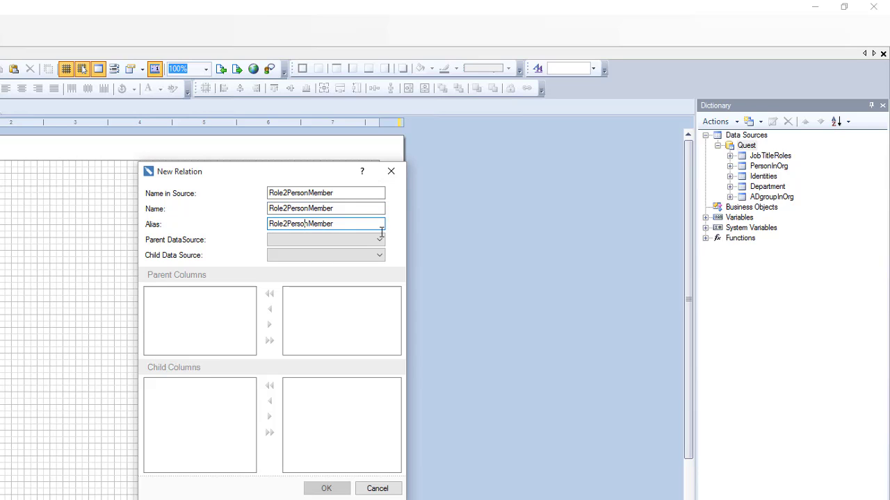
click(380, 239)
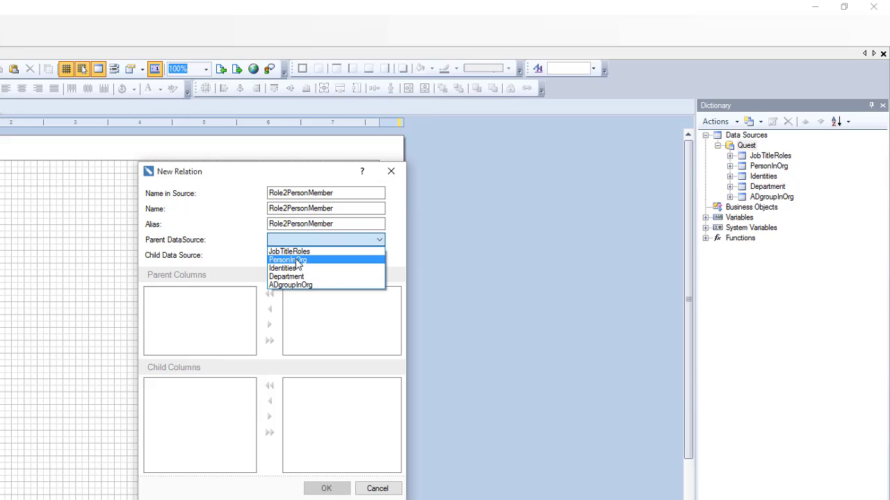
mouse_move(320, 259)
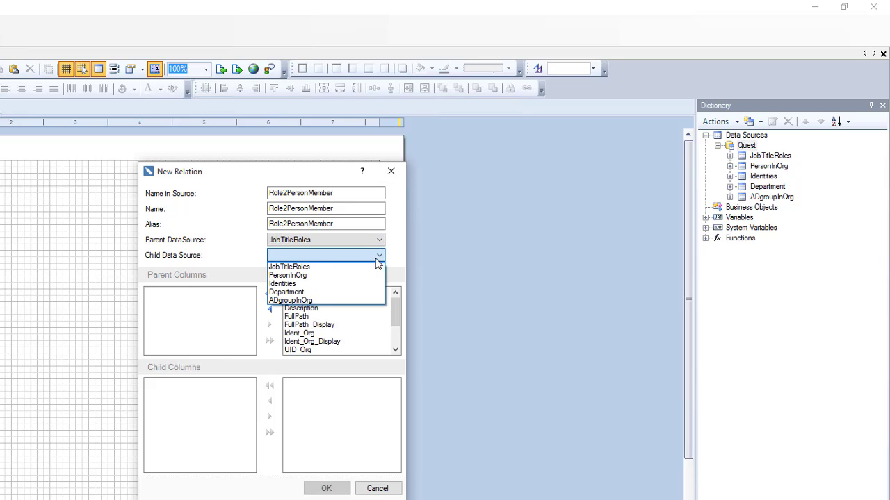
click(288, 275)
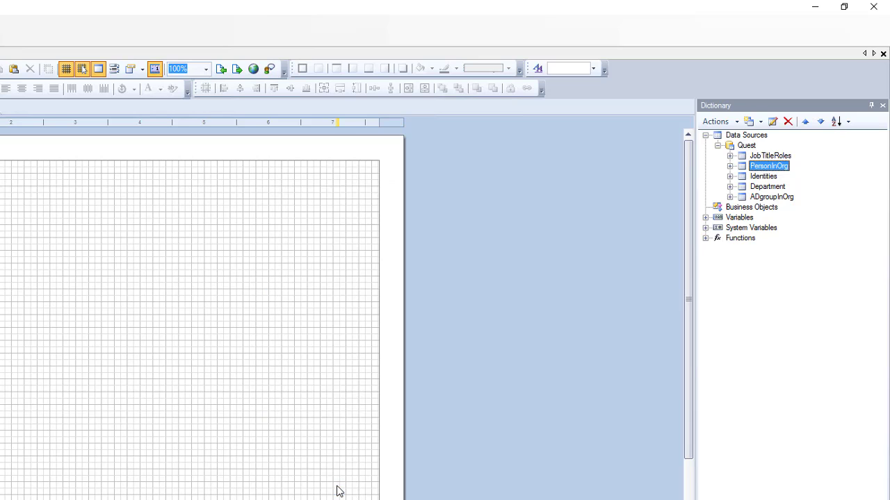
Step: Create relation PersonMember2Identity with parent PersonInOrg and child Identities
right_click(745, 146)
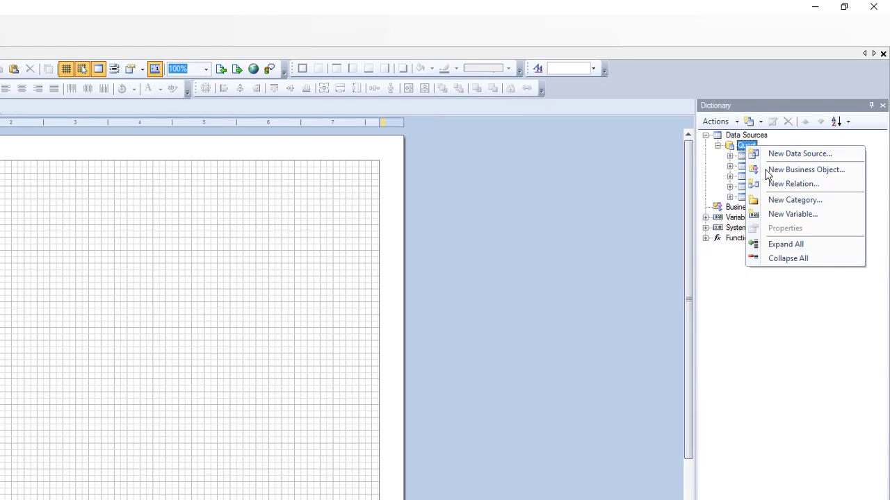
click(792, 183)
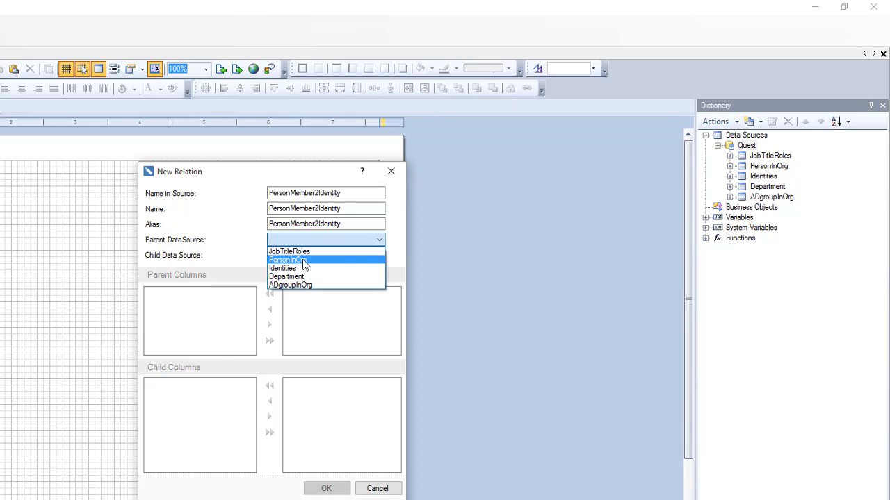
click(287, 260)
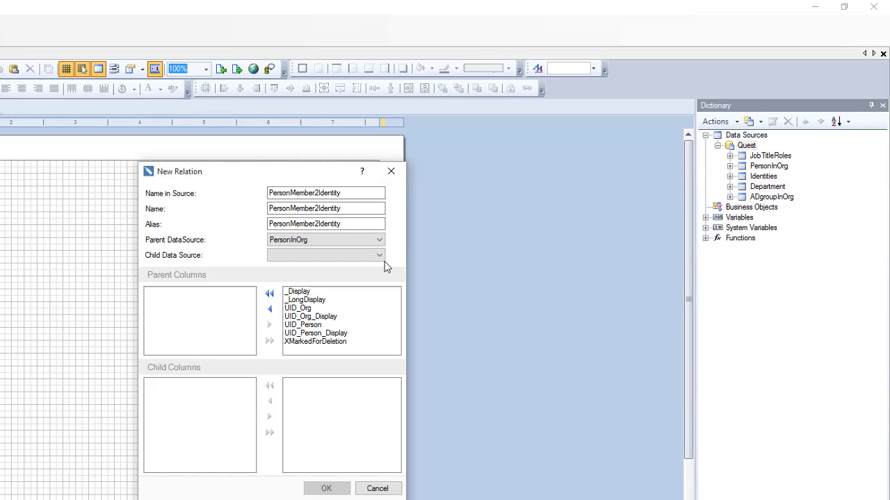
click(380, 255)
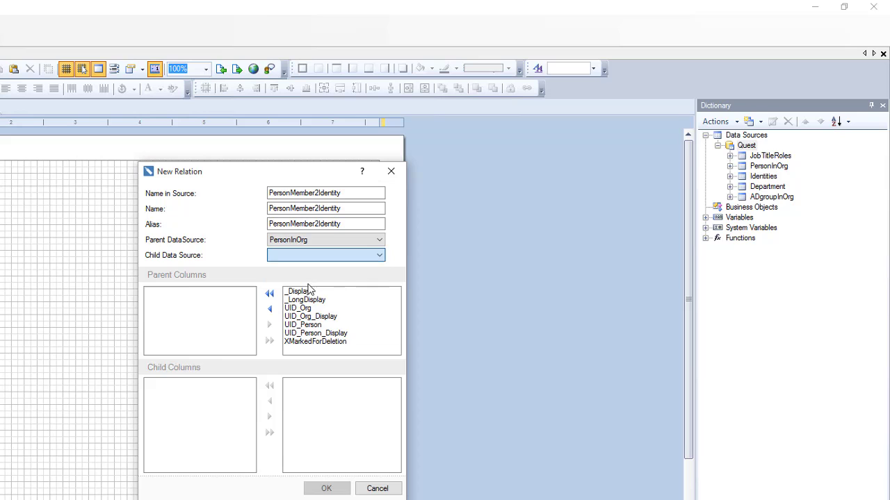
click(324, 256)
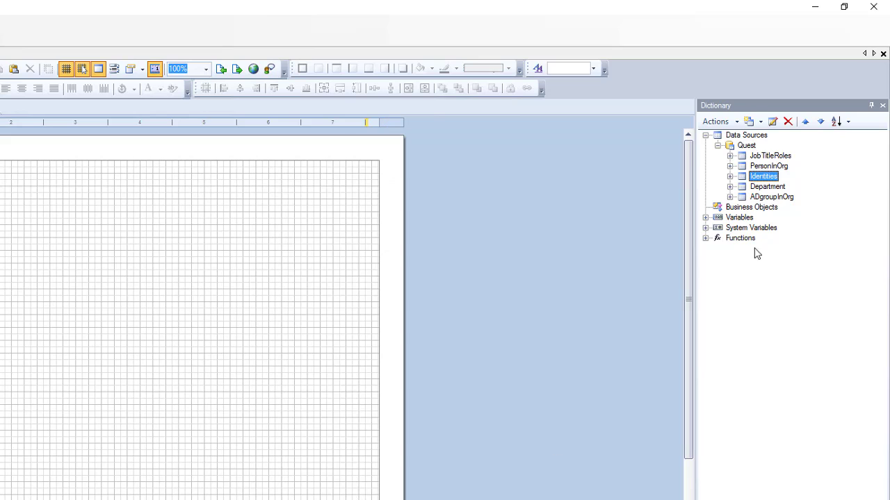
click(732, 165)
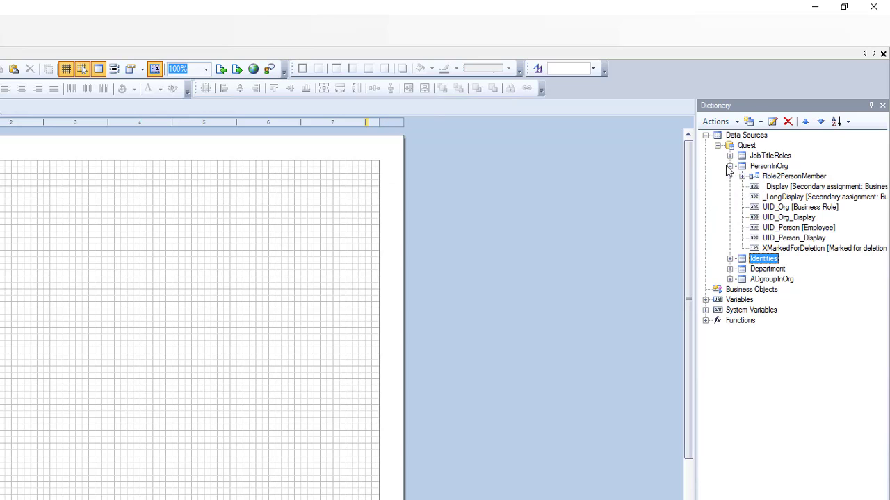
click(767, 166)
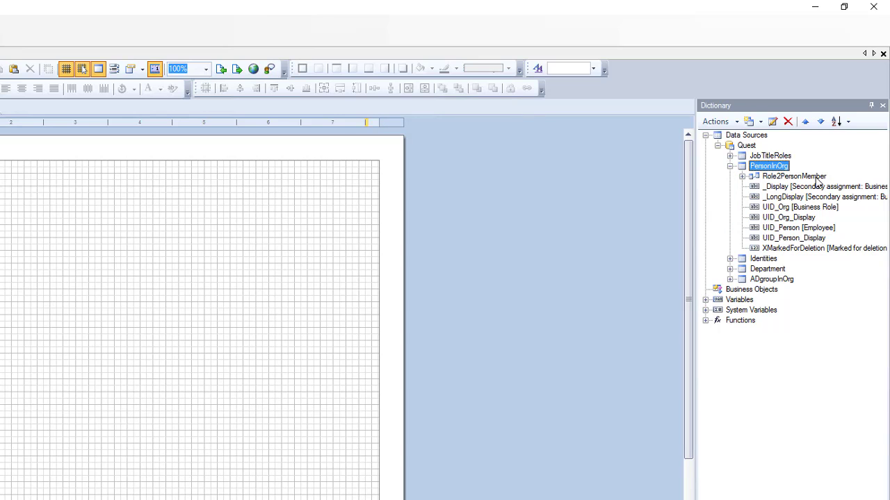
click(731, 165)
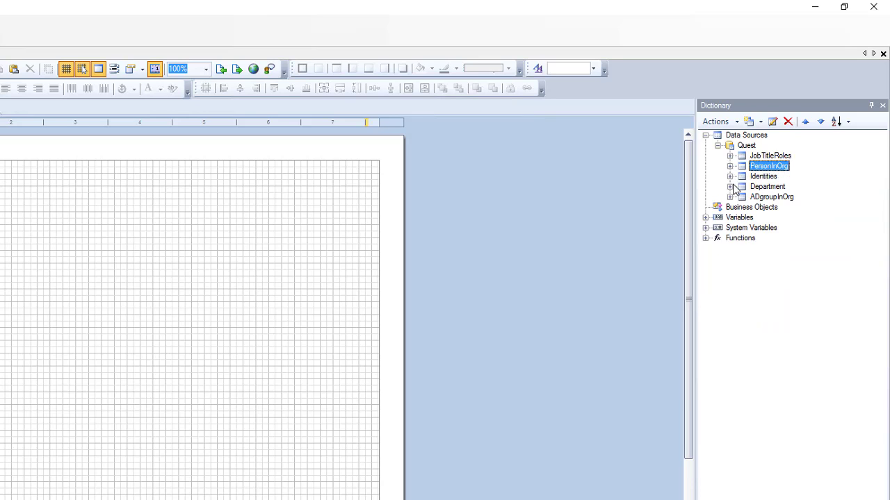
click(730, 176)
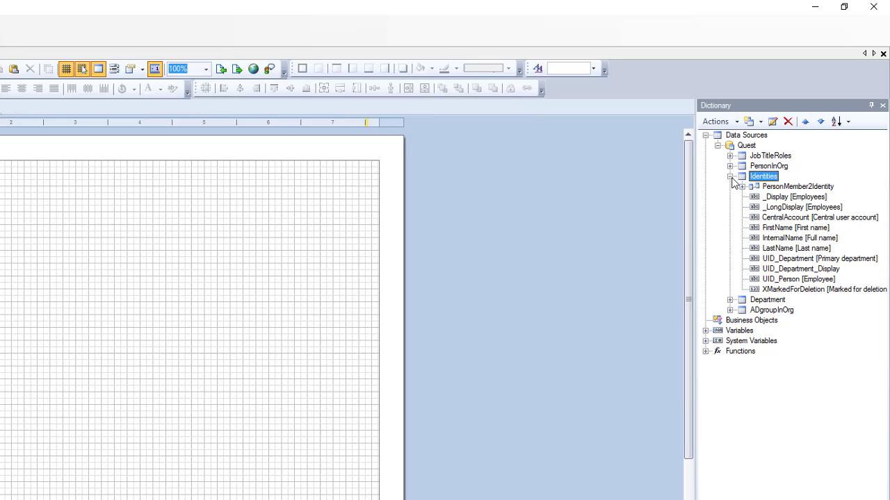
click(730, 175)
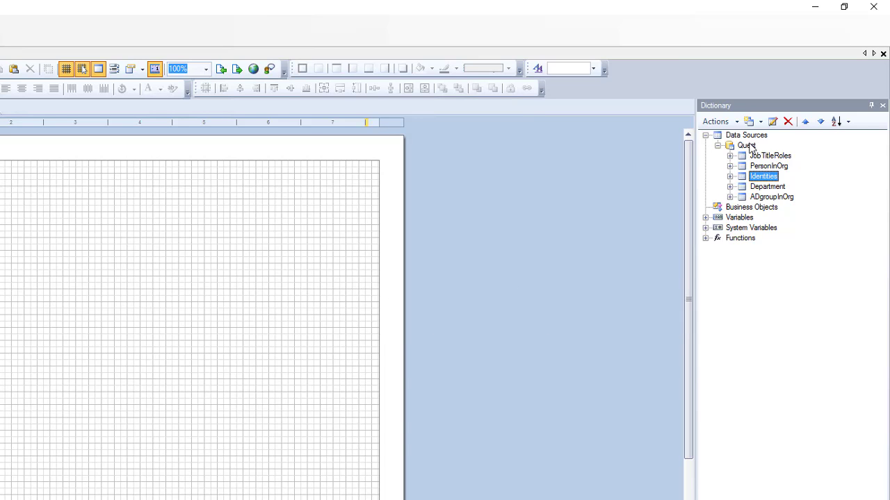
Step: Create relation Role2ADGroup linking JobTitleRoles to ADgroupInOrg on UID_Org / uid_org and confirm it
right_click(745, 146)
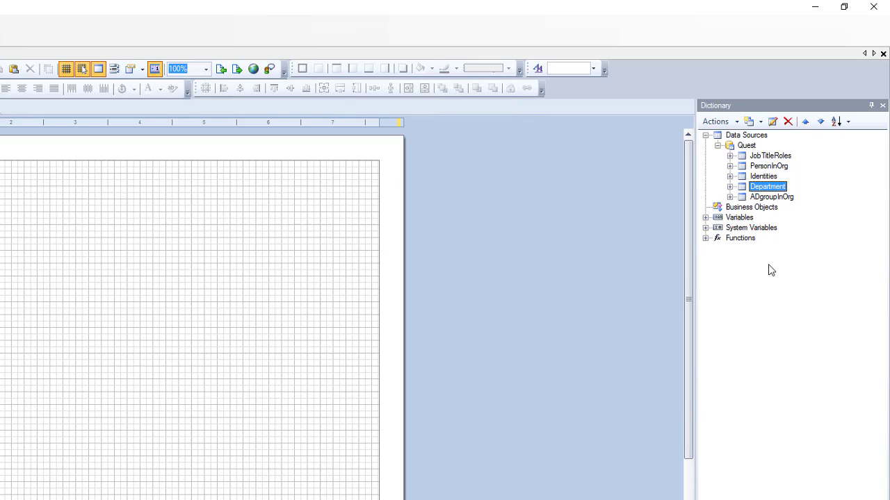
mouse_move(753, 161)
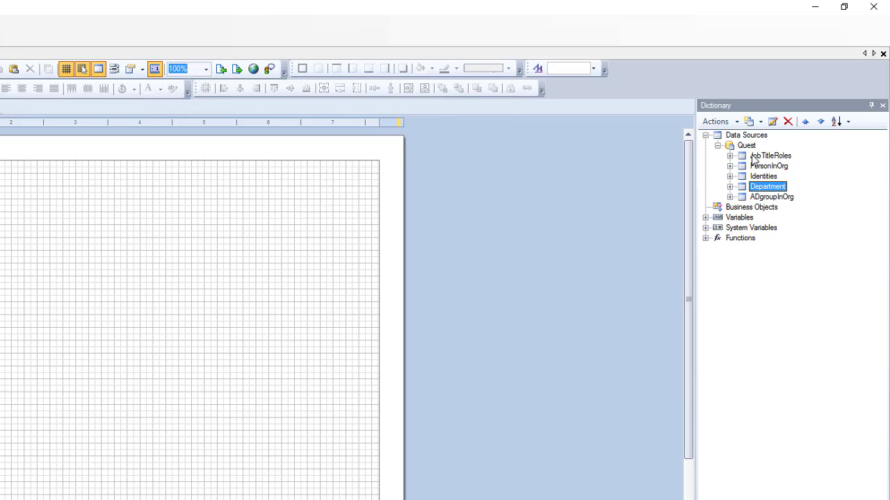
right_click(745, 144)
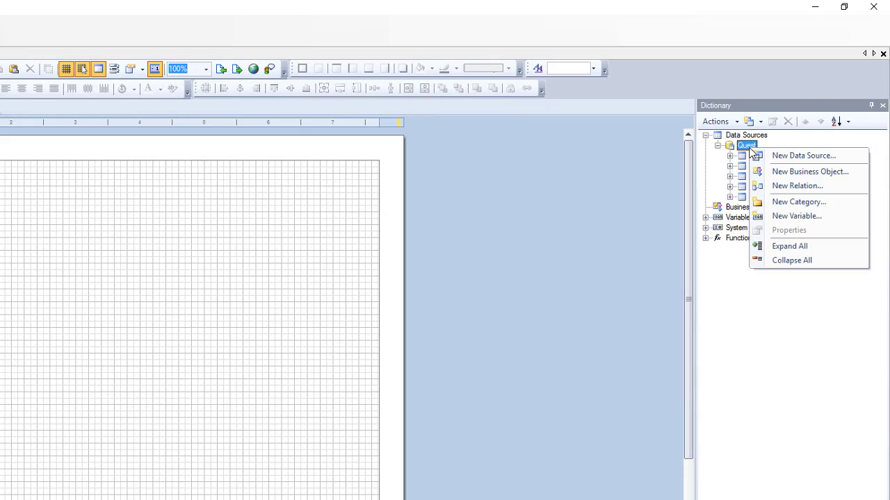
click(797, 186)
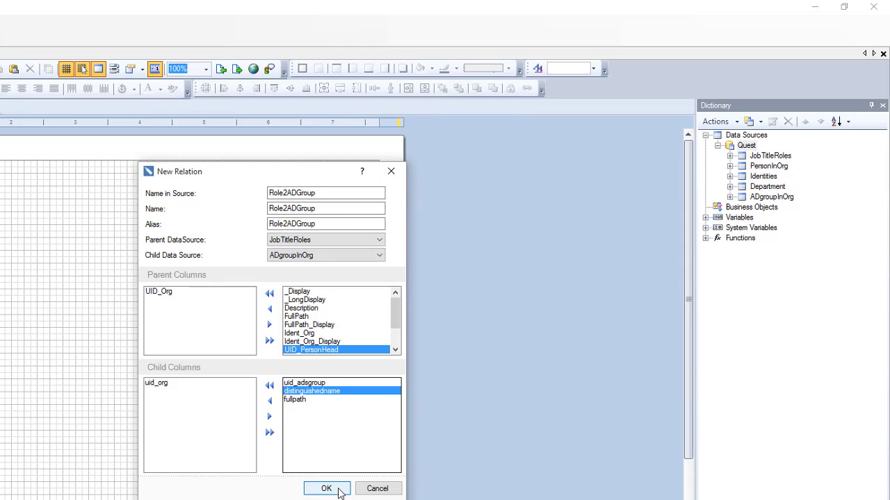
click(326, 489)
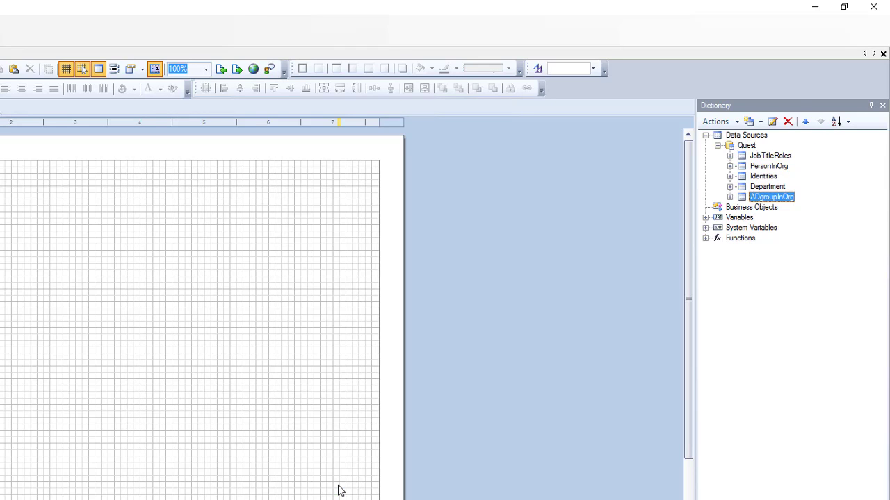